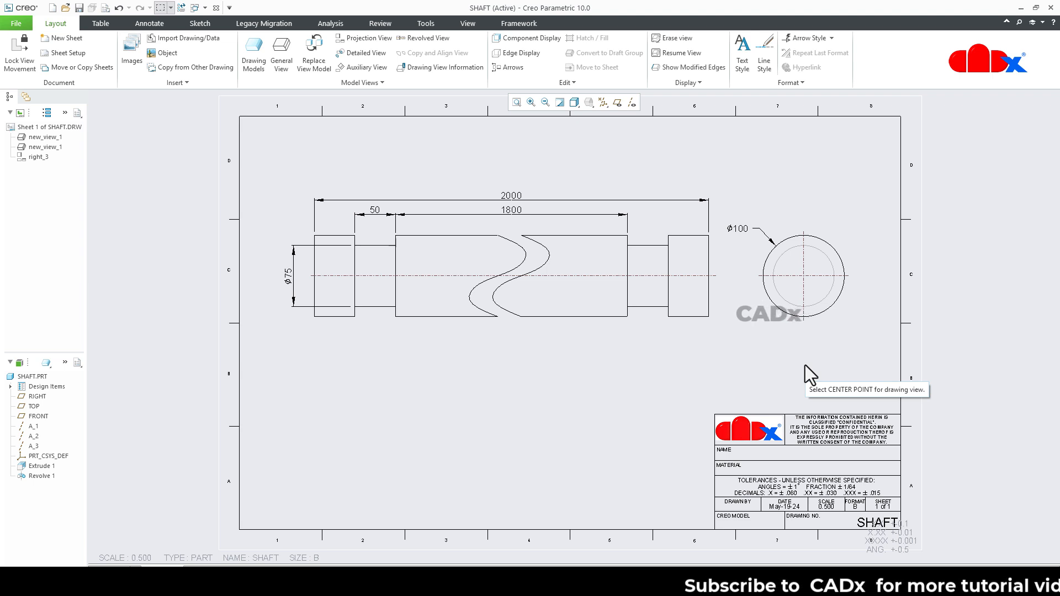
# Place a general view of the shaft below the existing views, oriented to the model's FRONT view.
pyautogui.click(280, 53)
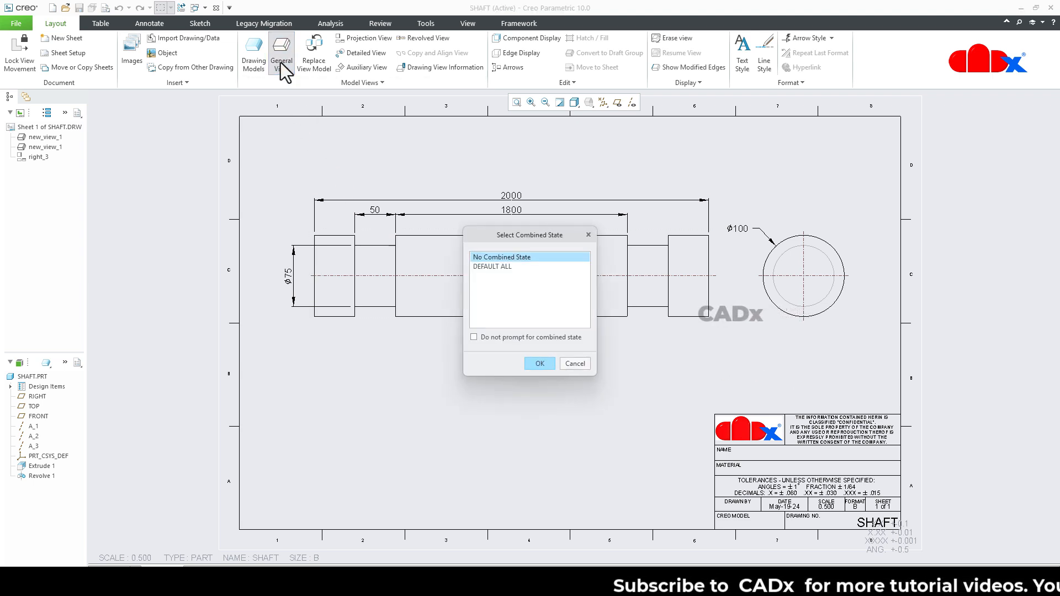
pyautogui.click(539, 364)
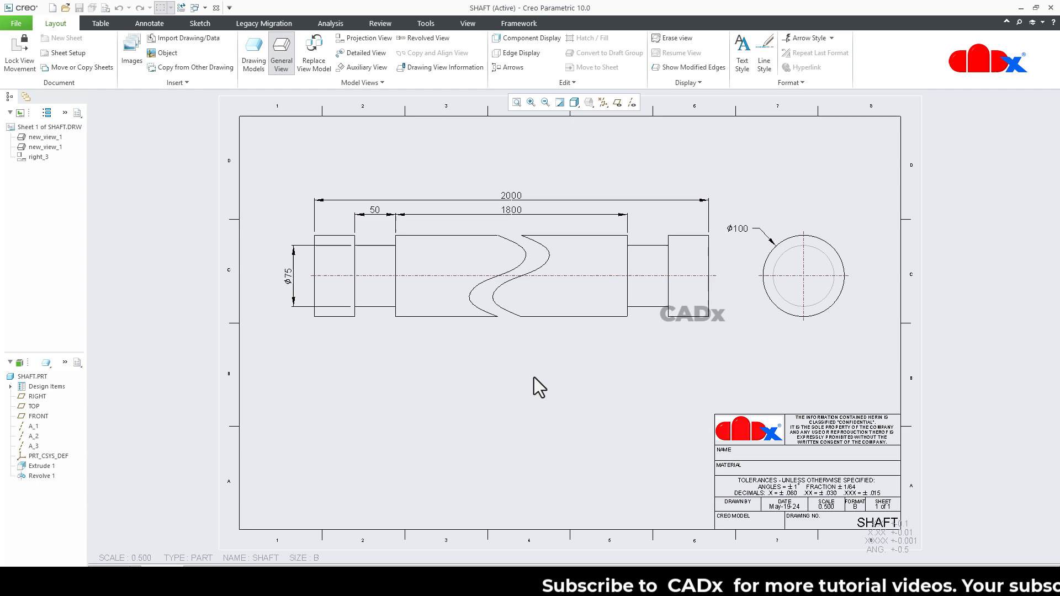
pyautogui.click(281, 53)
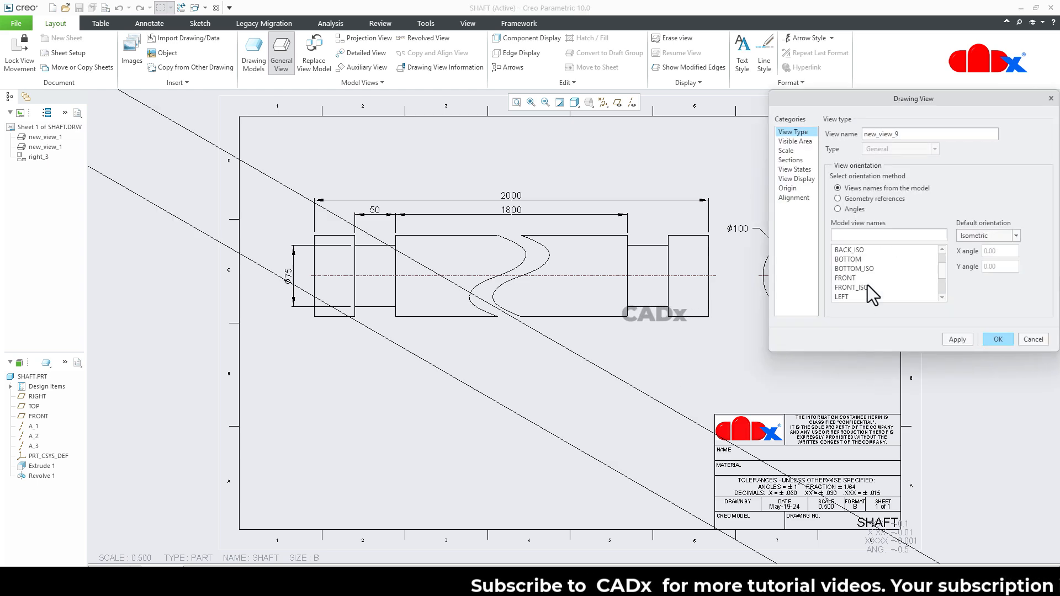
pyautogui.click(845, 277)
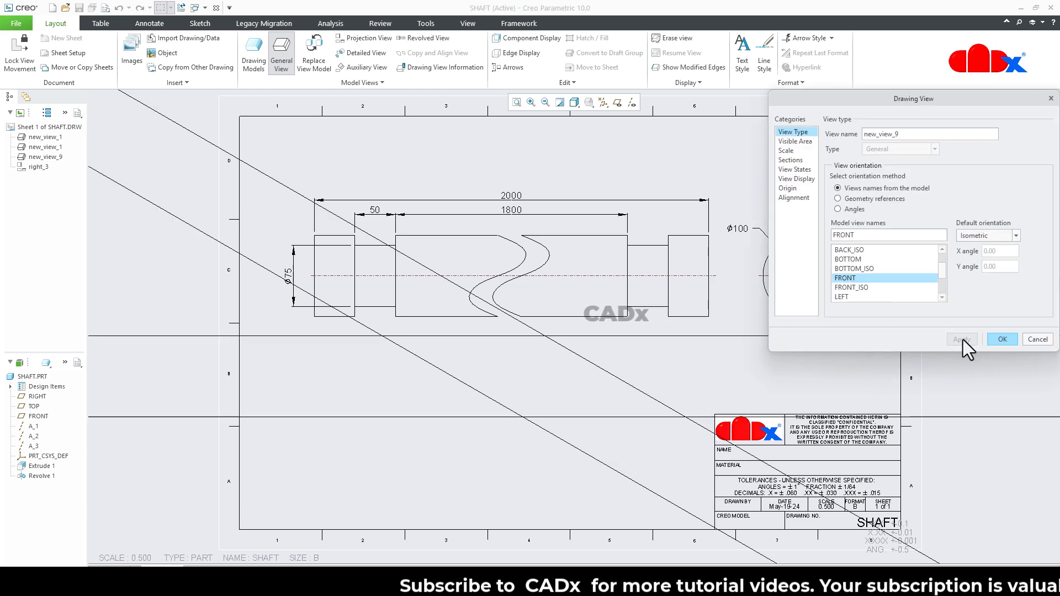
pyautogui.click(1002, 339)
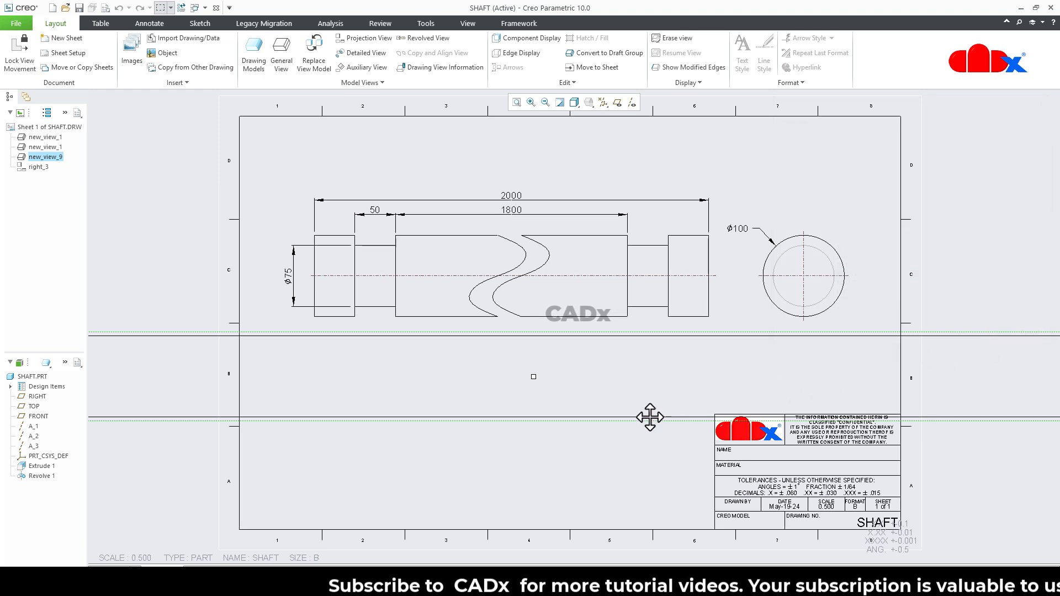
pyautogui.click(648, 453)
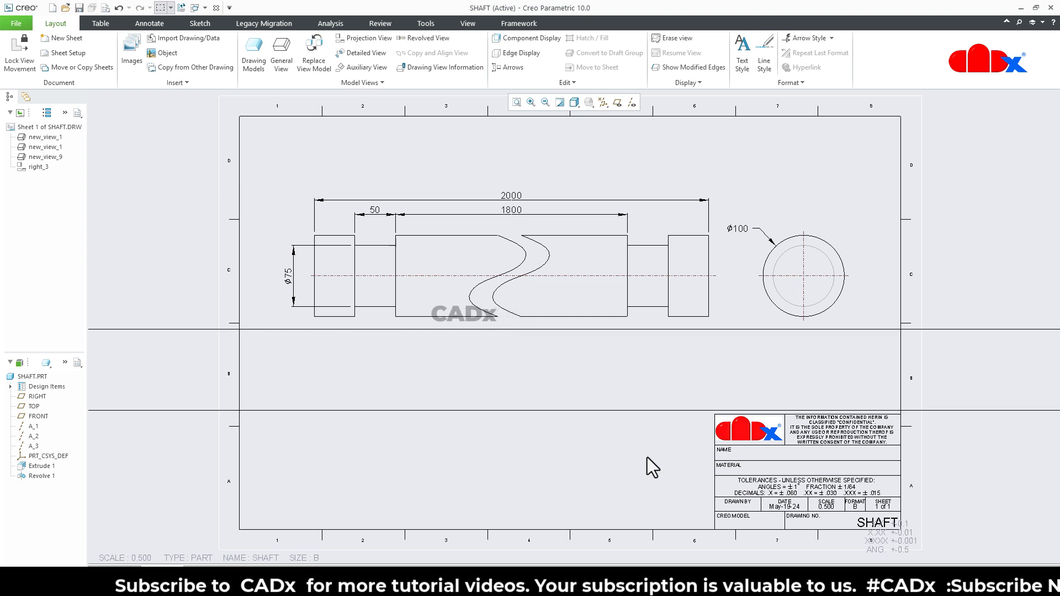
# Set the sheet scale to 0.100 so the full-length shaft fits, then select the new view for deletion.
pyautogui.click(515, 101)
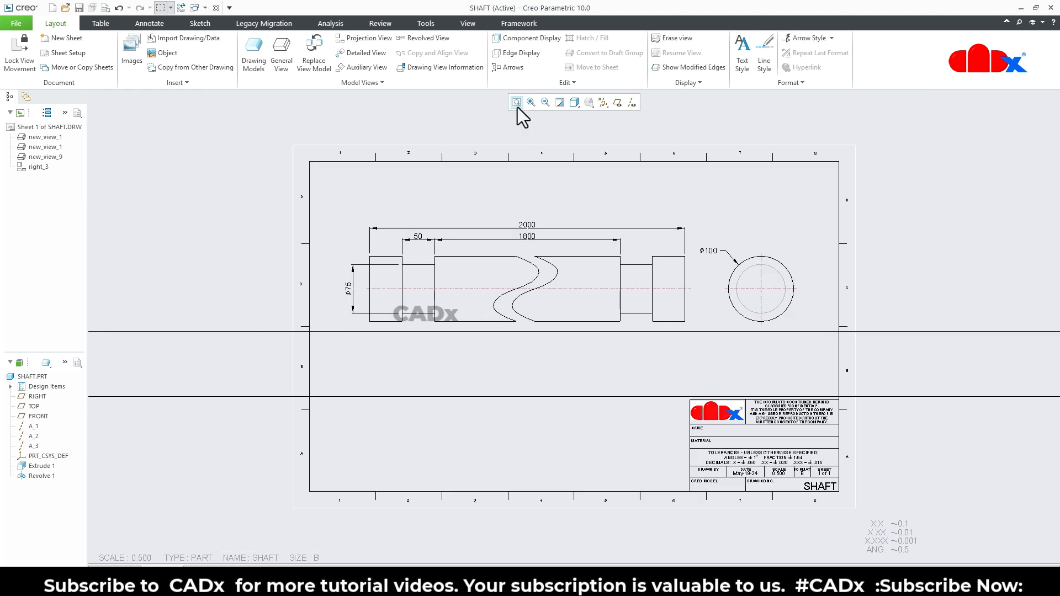
pyautogui.click(544, 102)
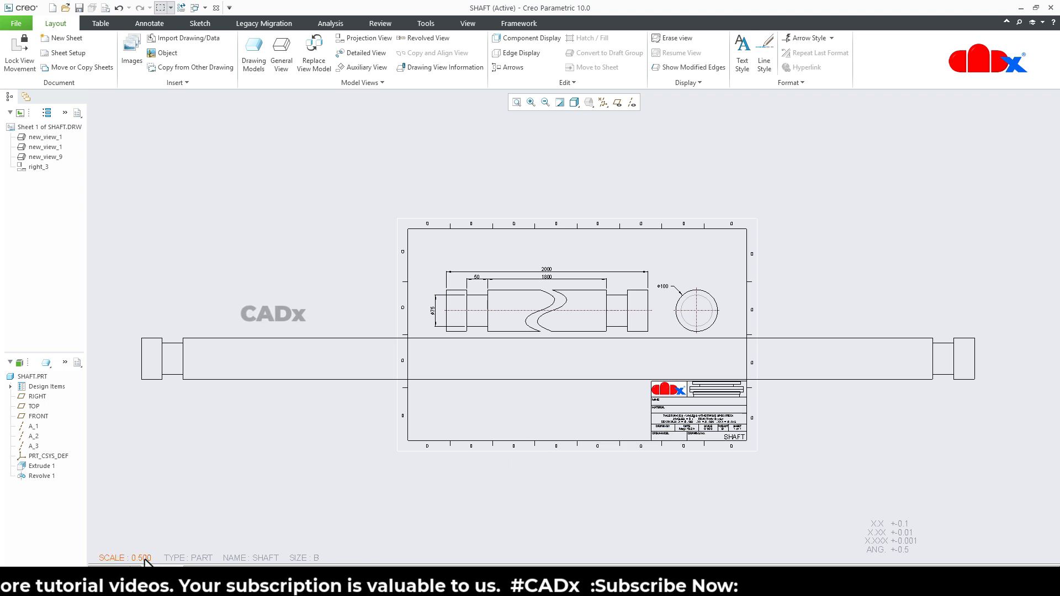
pyautogui.doubleClick(124, 558)
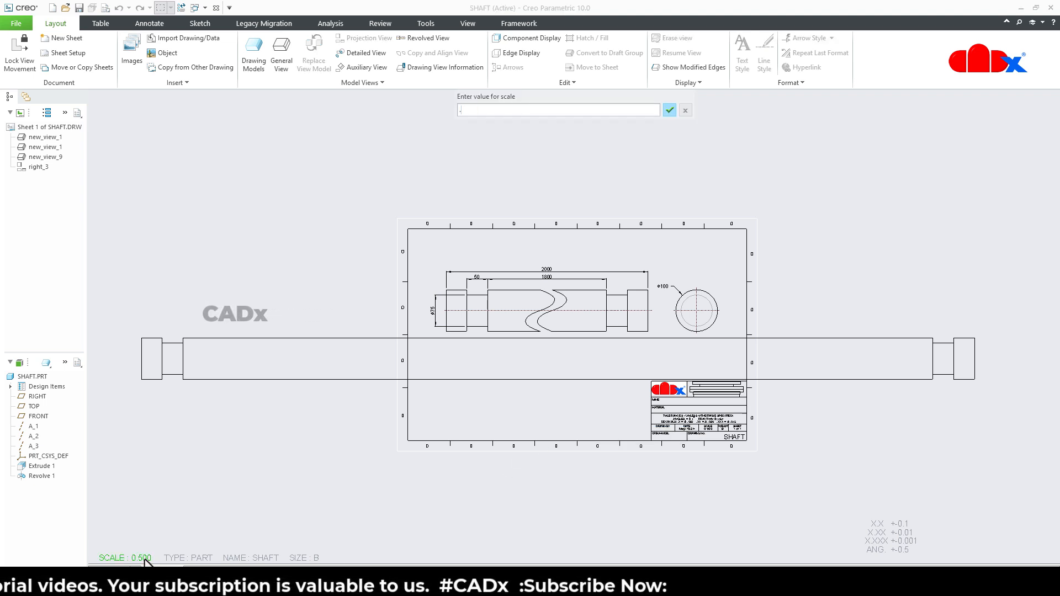
pyautogui.click(669, 109)
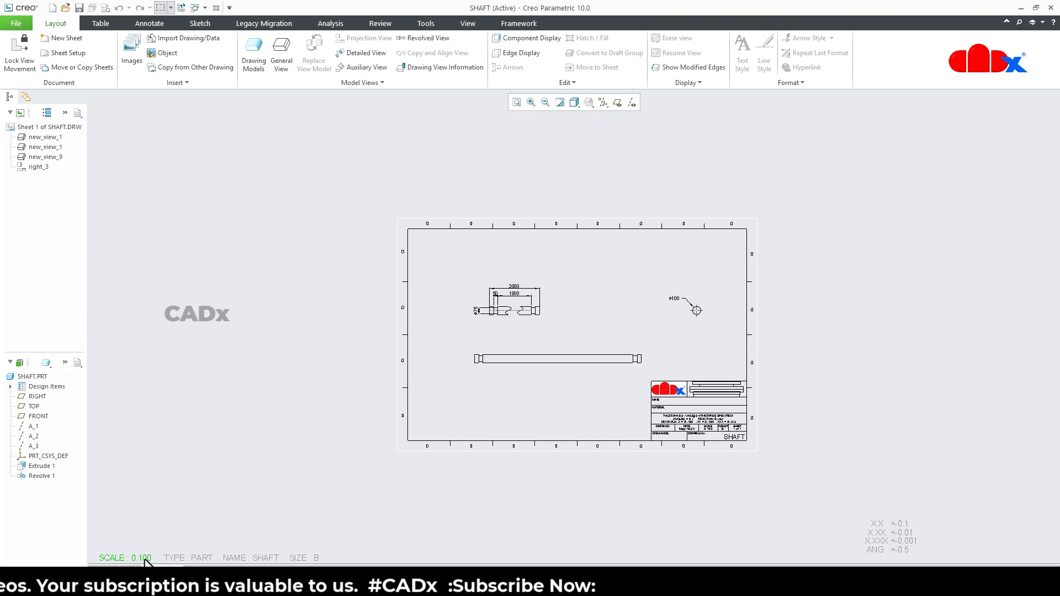
pyautogui.click(516, 101)
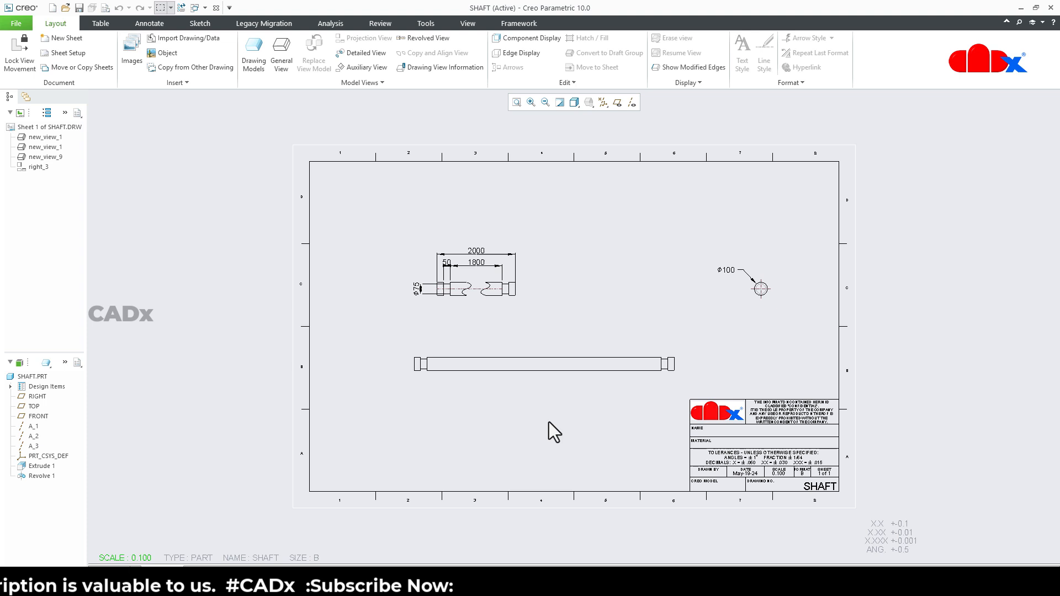
pyautogui.click(543, 363)
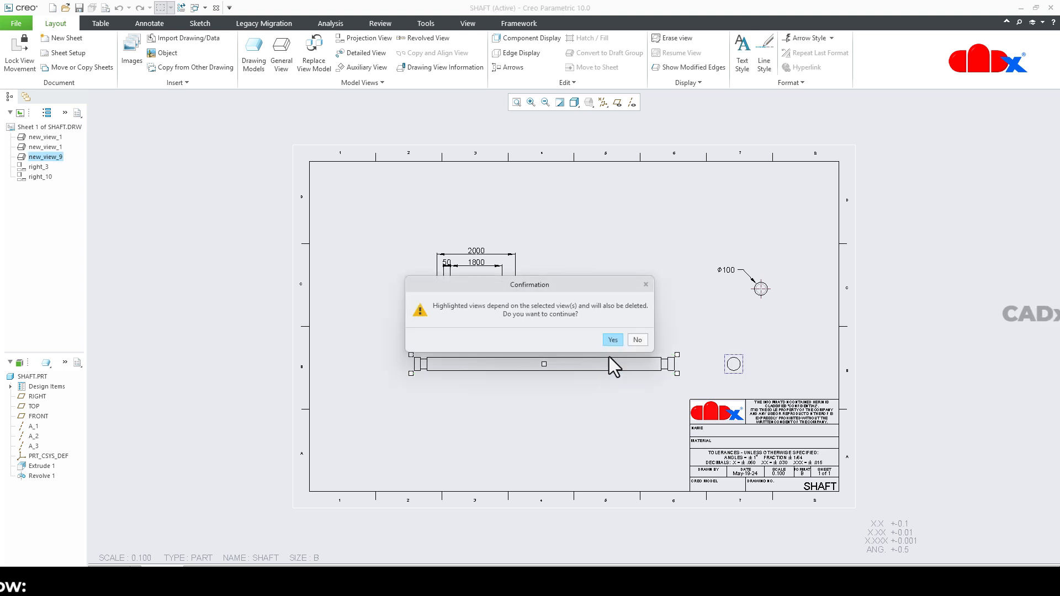
# Confirm deleting the new front view with its side view and restore the sheet scale to 0.500.
pyautogui.click(610, 339)
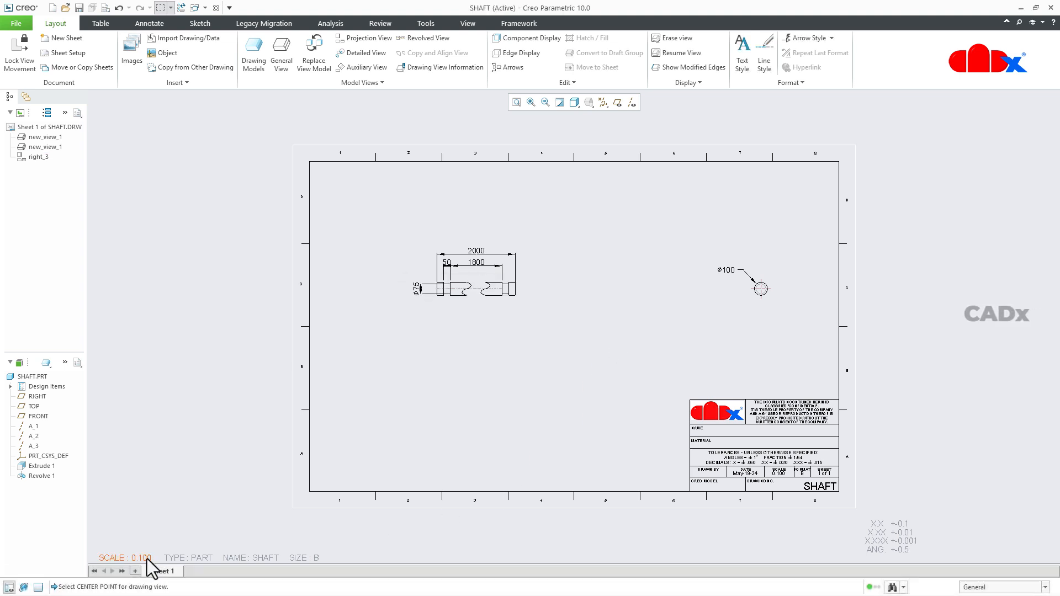
pyautogui.doubleClick(125, 557)
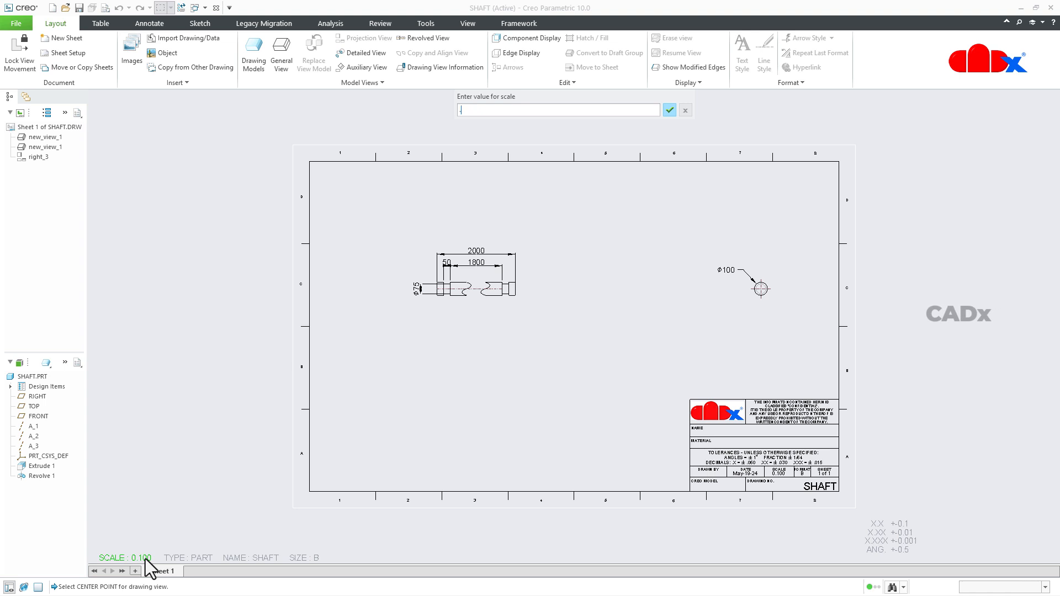
pyautogui.click(669, 109)
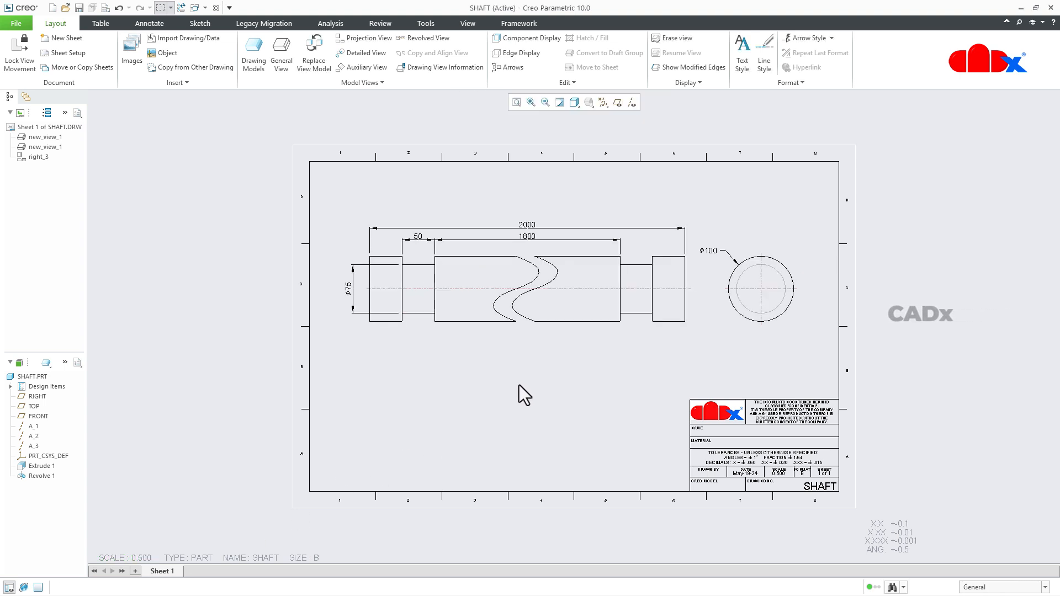
pyautogui.moveTo(556, 349)
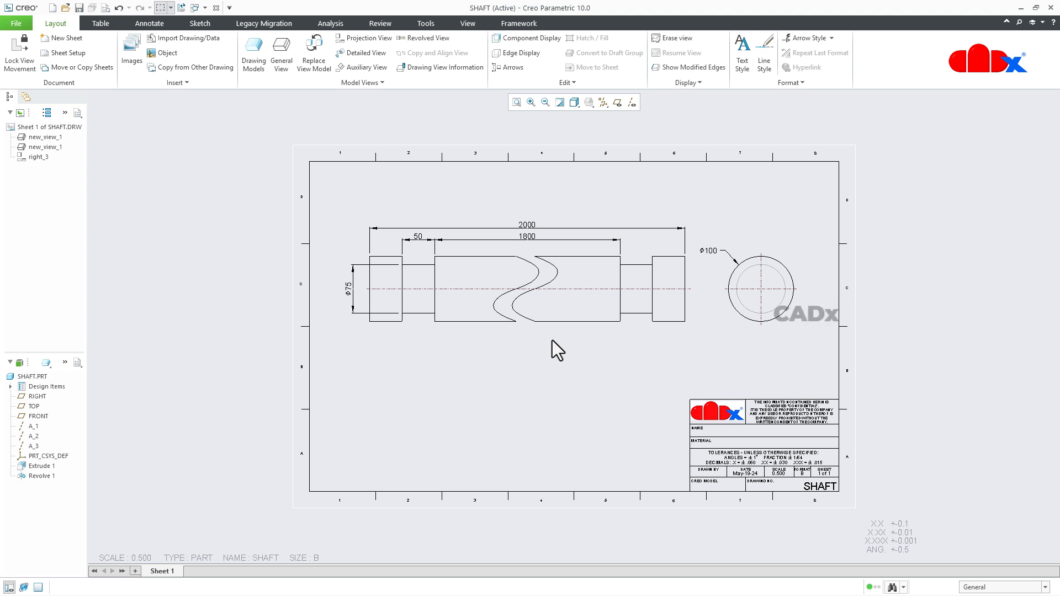
pyautogui.click(531, 322)
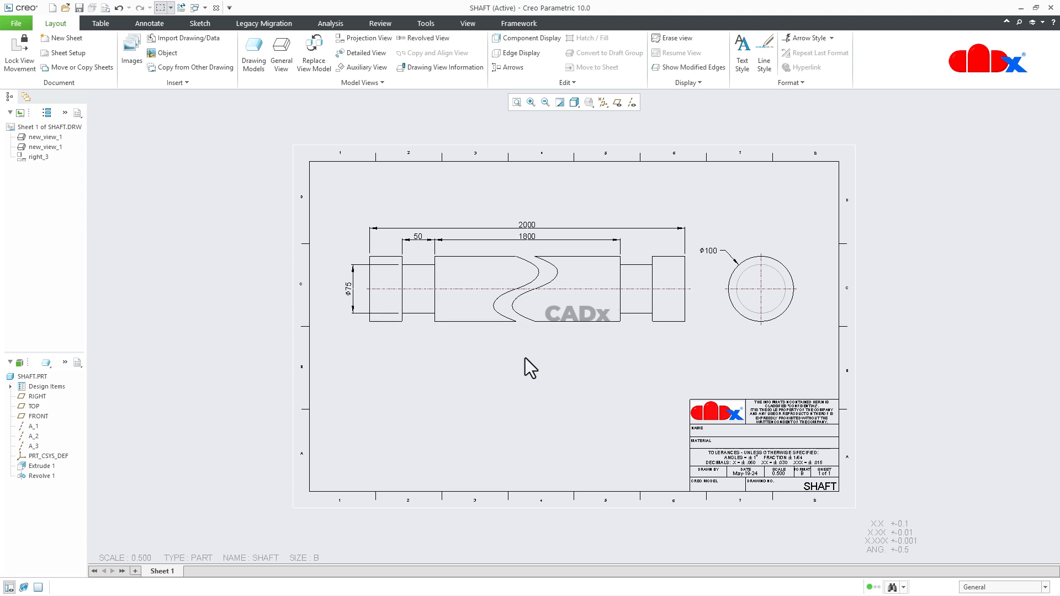
pyautogui.click(525, 236)
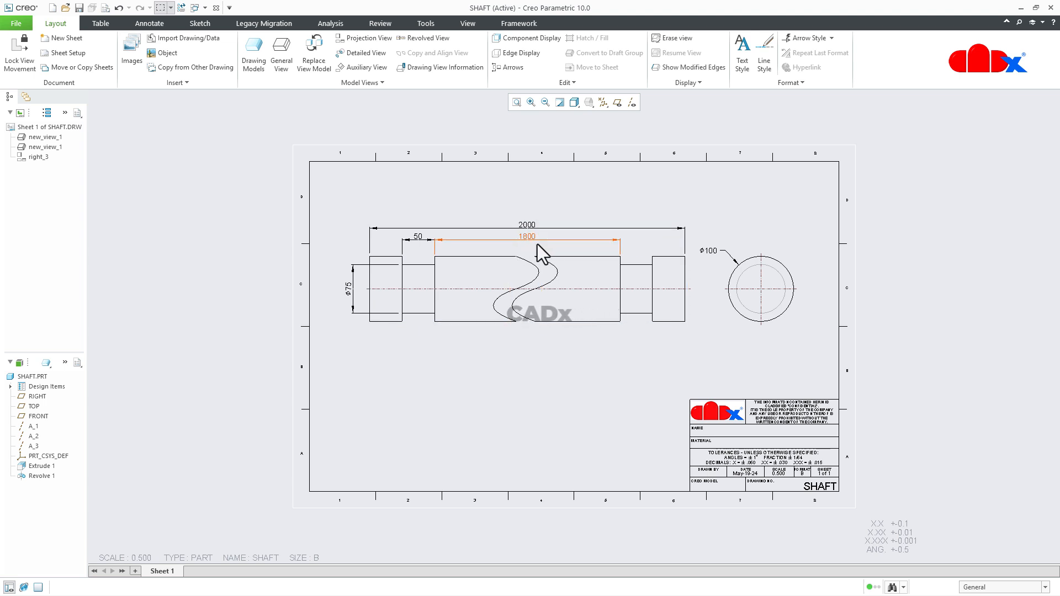
pyautogui.click(534, 363)
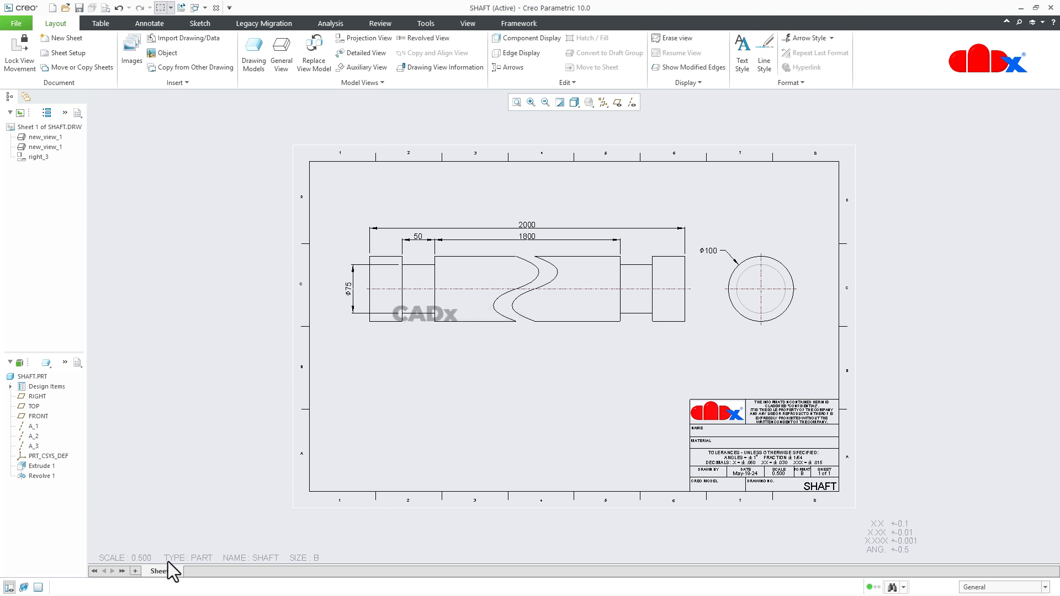
# Add sheet 2 to the drawing and place a FRONT-oriented general view of the shaft on it.
pyautogui.click(65, 38)
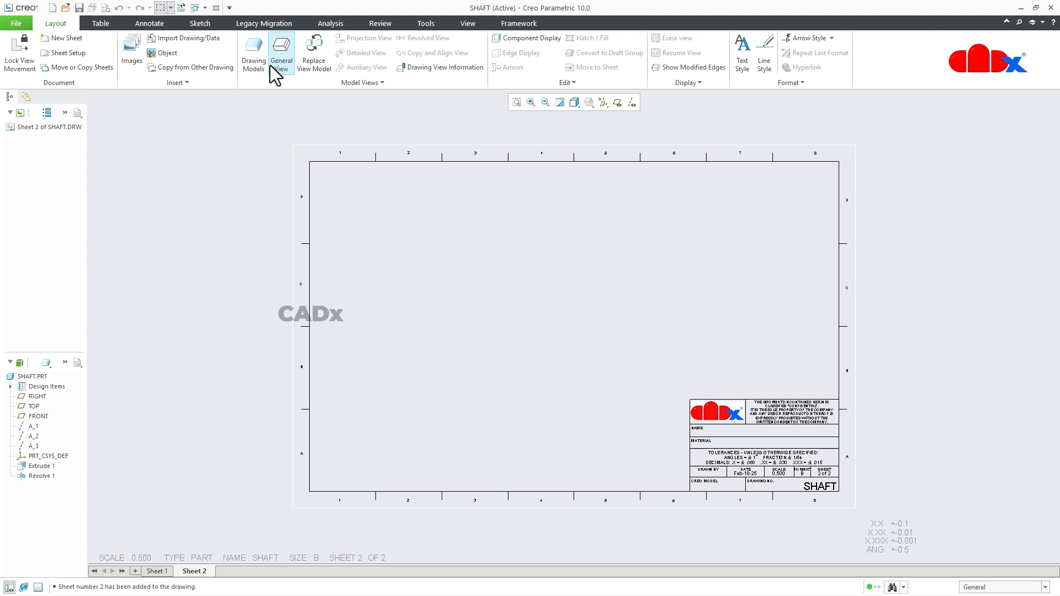
pyautogui.click(282, 53)
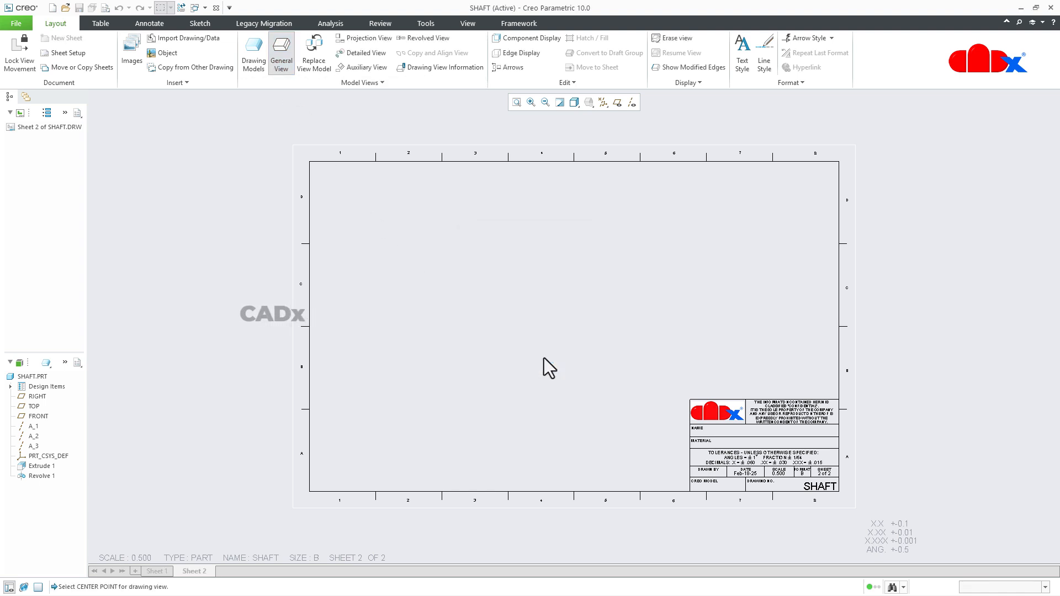
pyautogui.click(547, 366)
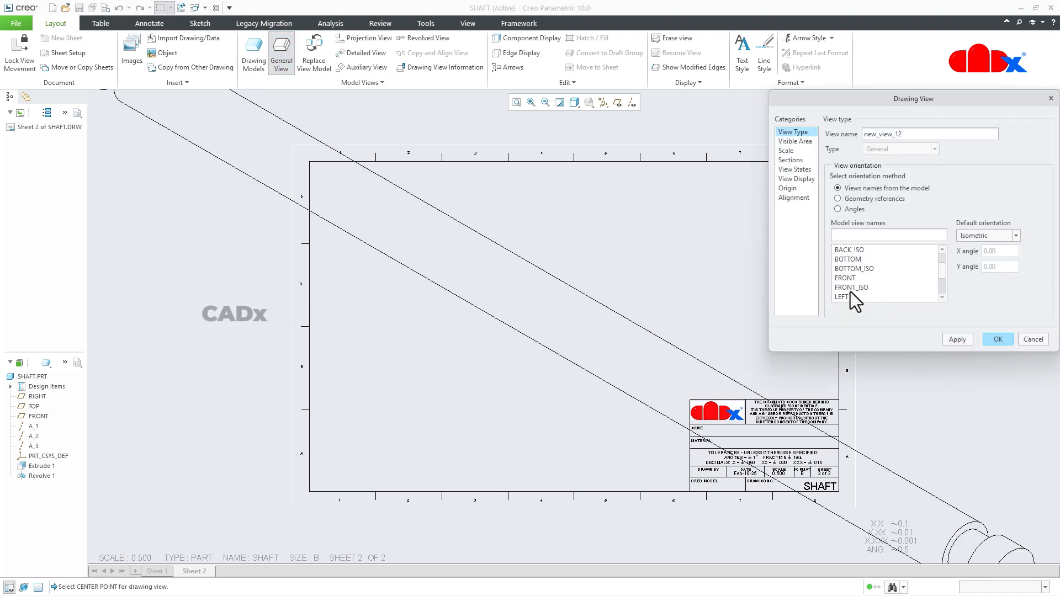
pyautogui.click(844, 279)
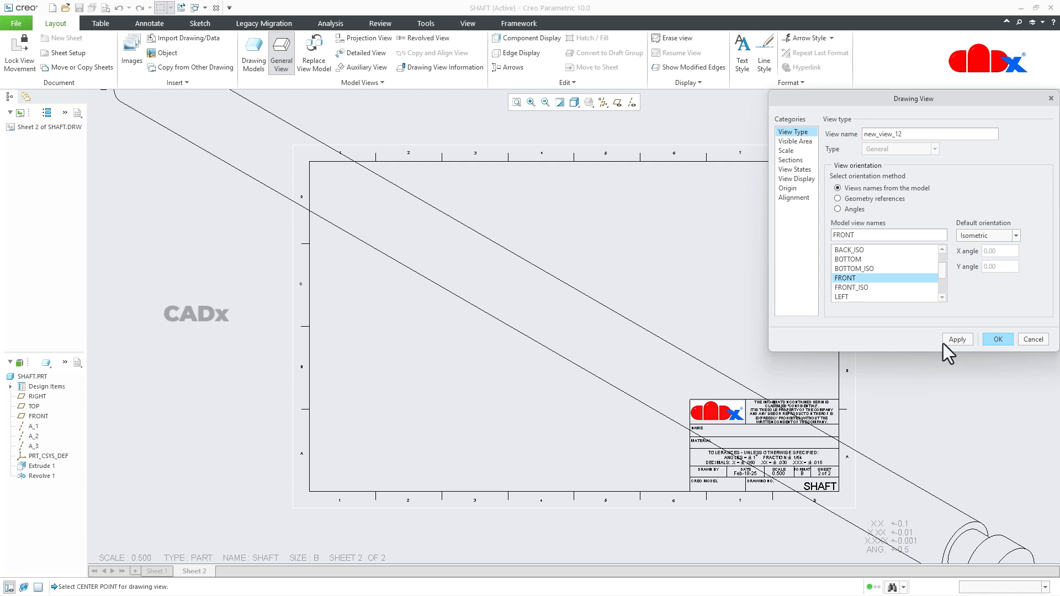
pyautogui.click(996, 339)
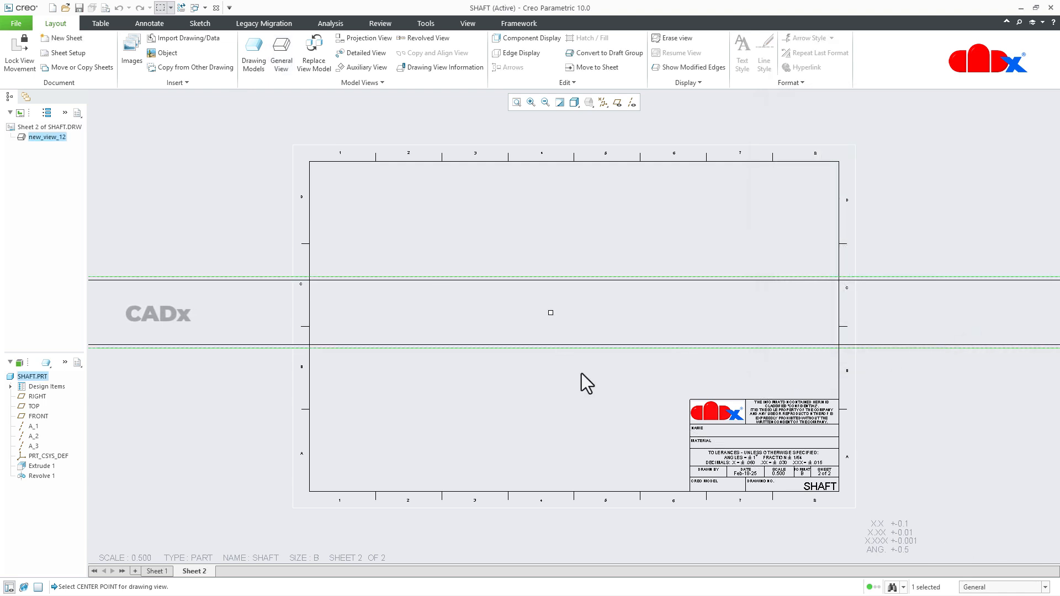
pyautogui.click(549, 312)
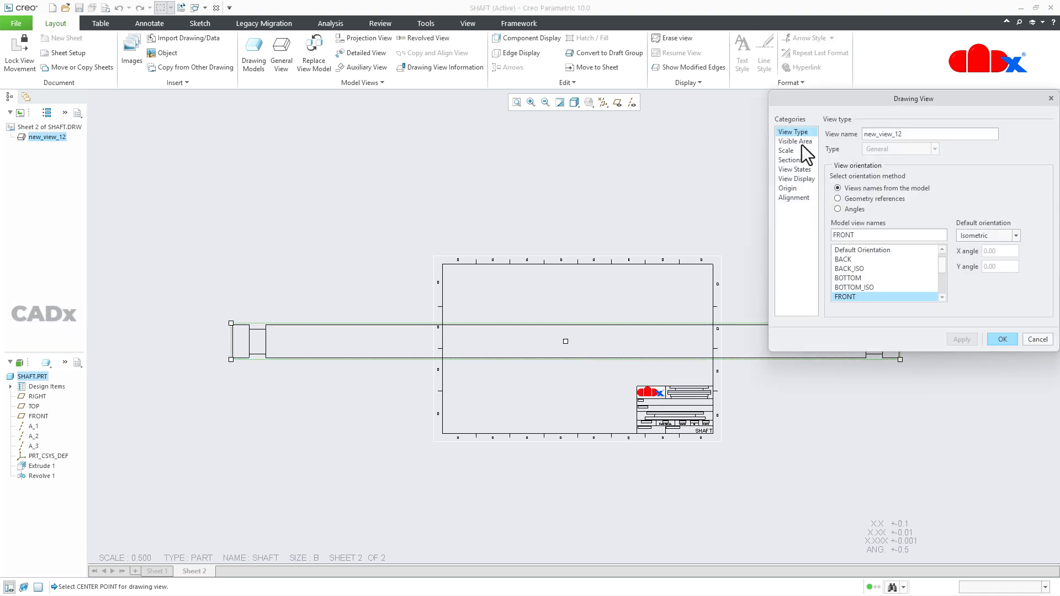
# Set the view's Visible Area to Broken View with two break lines across the shaft's middle.
pyautogui.click(795, 140)
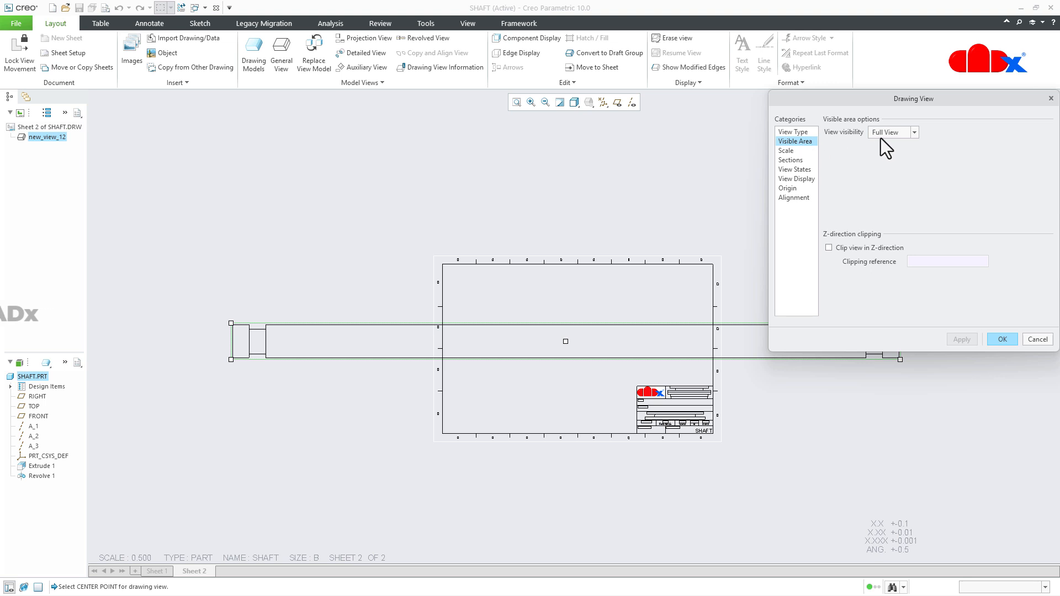
pyautogui.click(913, 131)
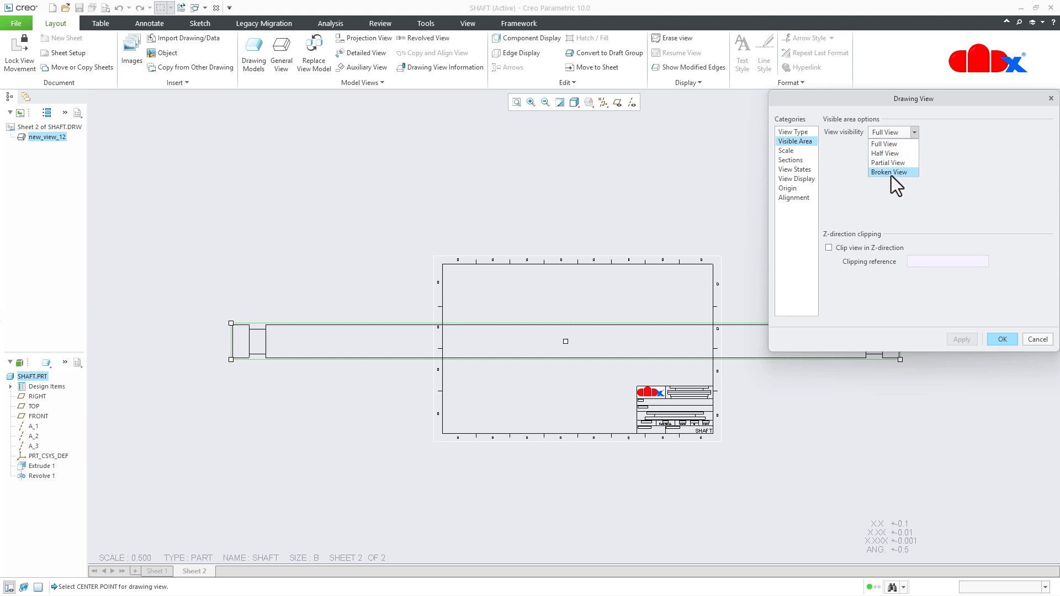
pyautogui.click(889, 172)
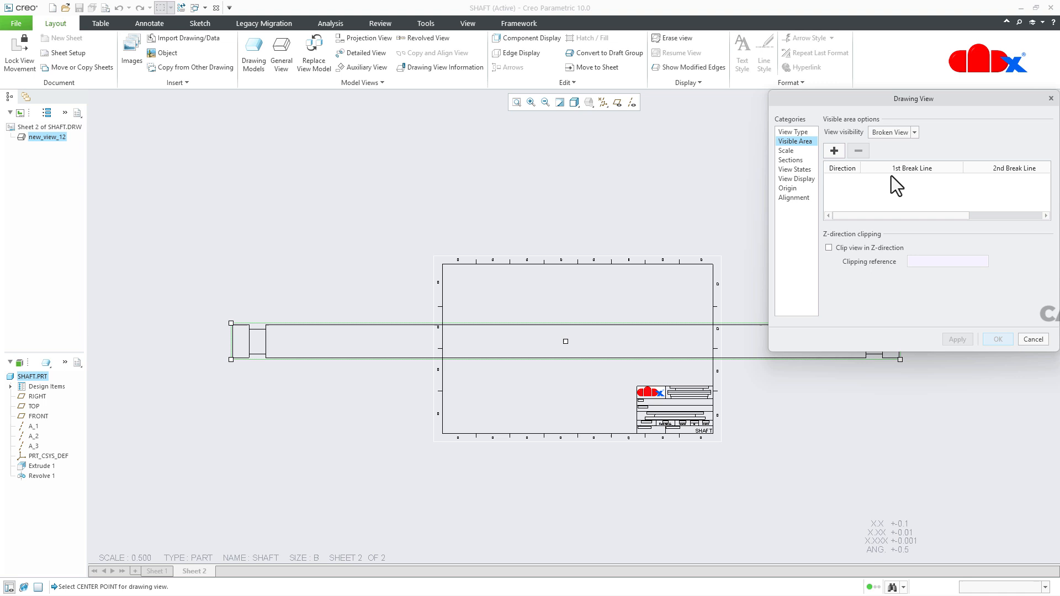
pyautogui.click(835, 151)
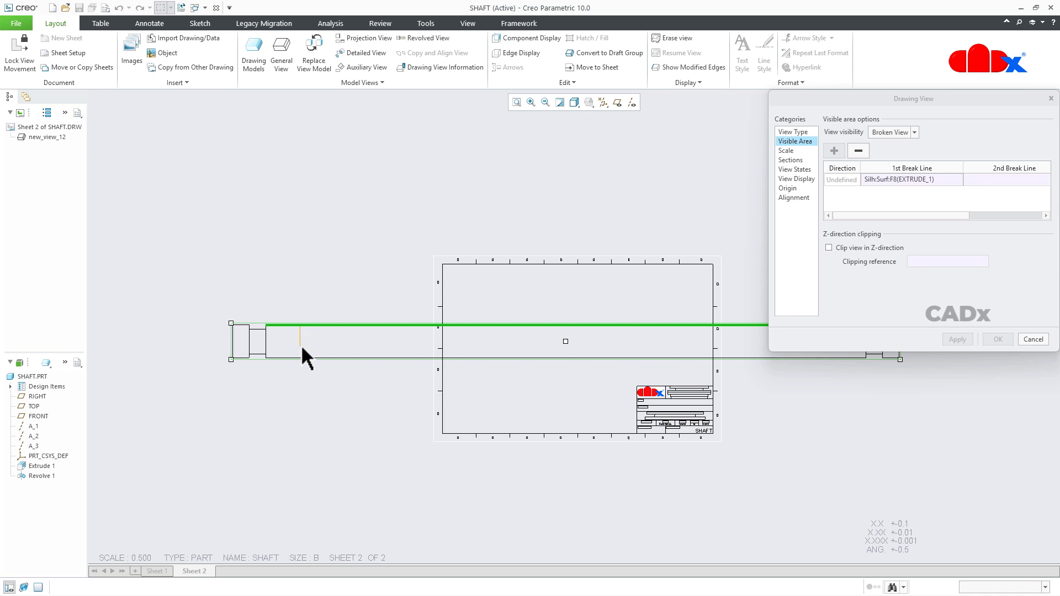
pyautogui.click(300, 327)
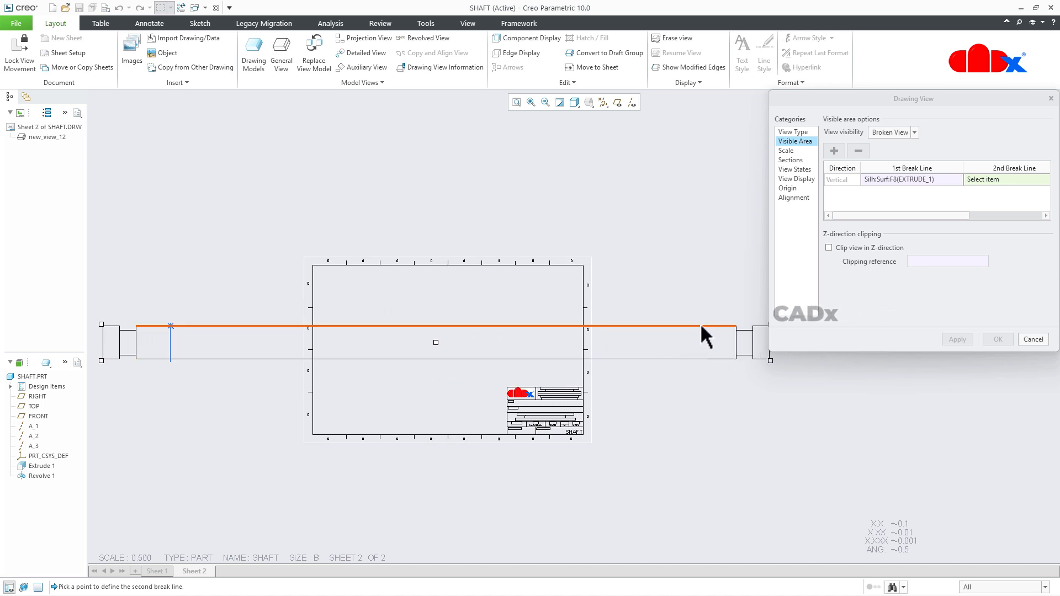
pyautogui.moveTo(705, 334)
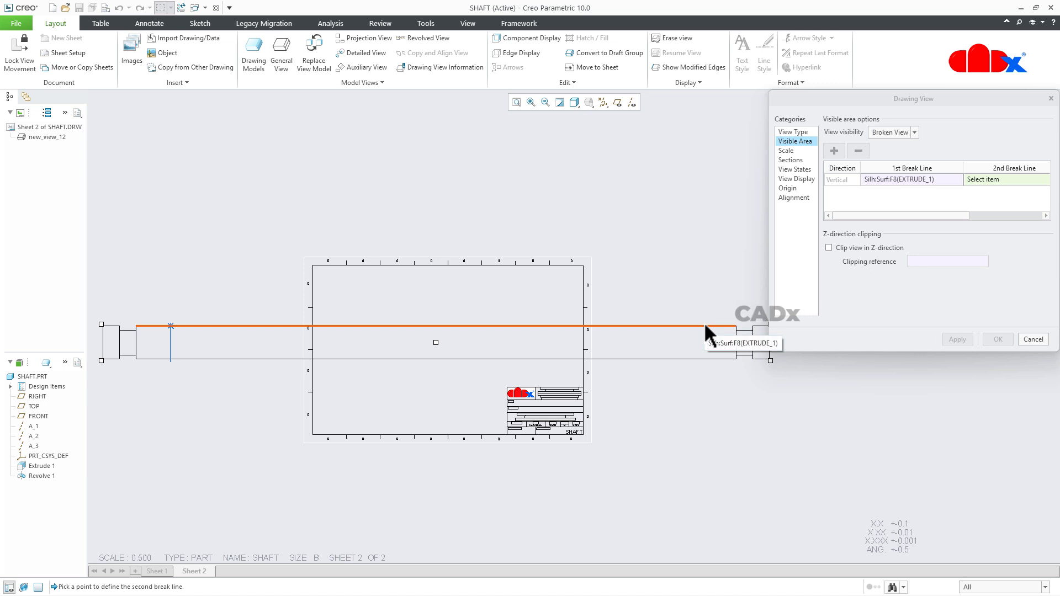
pyautogui.click(703, 341)
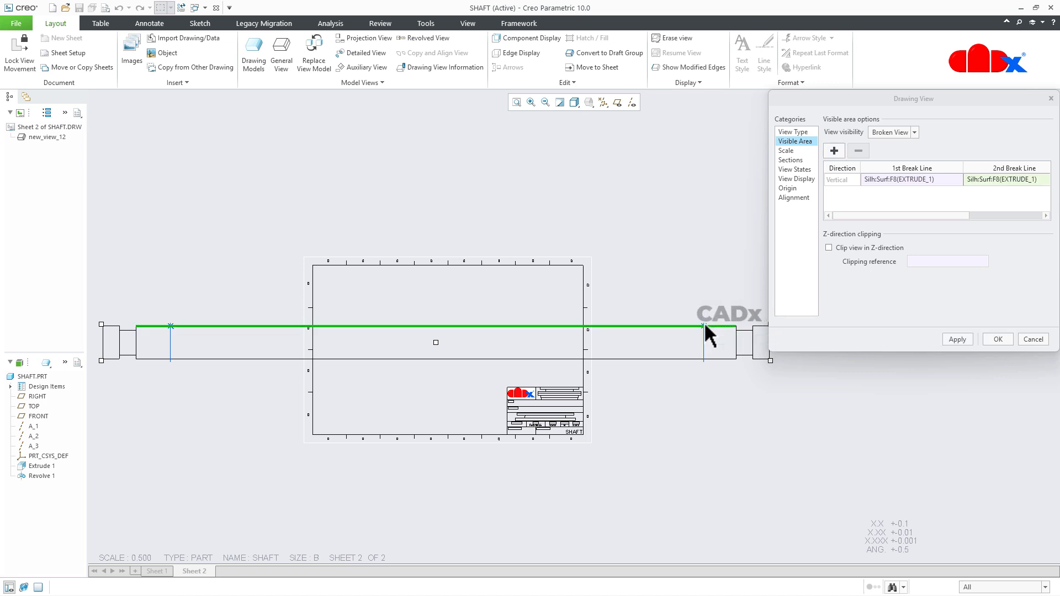
pyautogui.click(957, 338)
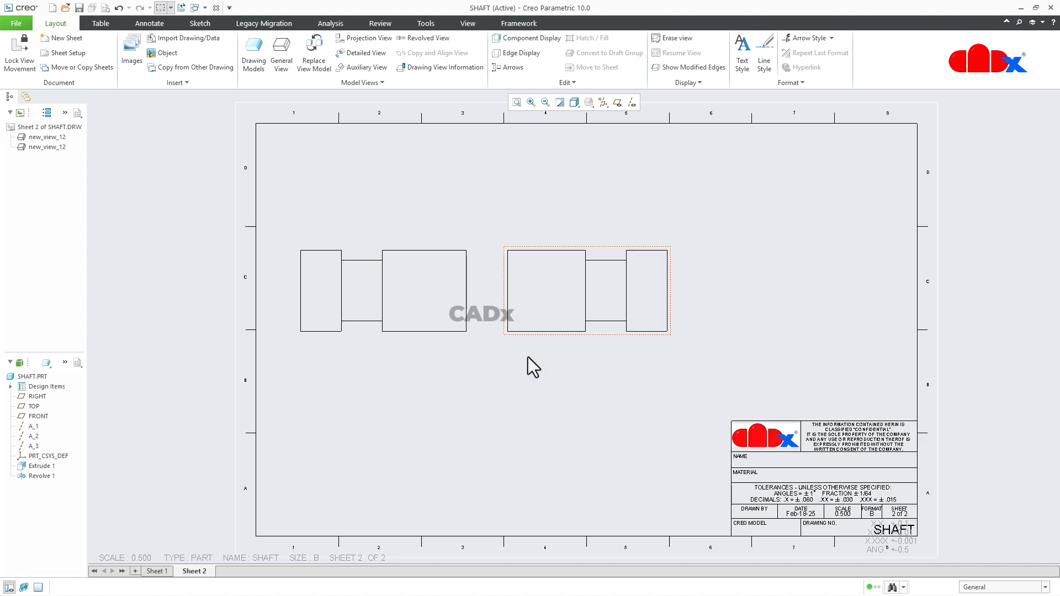
# Change the break line style to S-curve on view outline, after trying the heartbeat style.
pyautogui.click(405, 290)
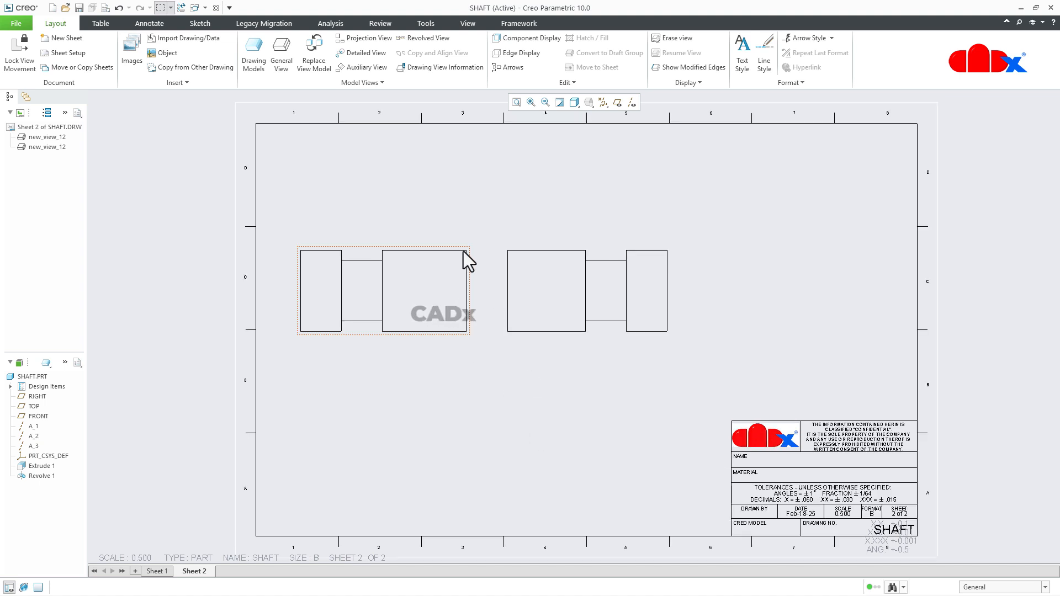
pyautogui.moveTo(366, 338)
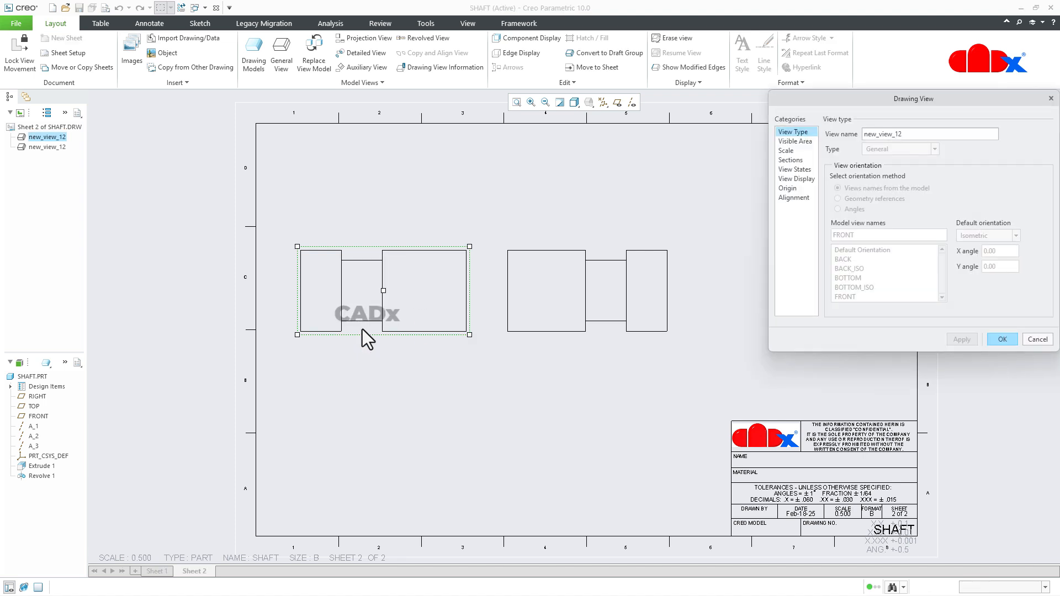
pyautogui.click(794, 140)
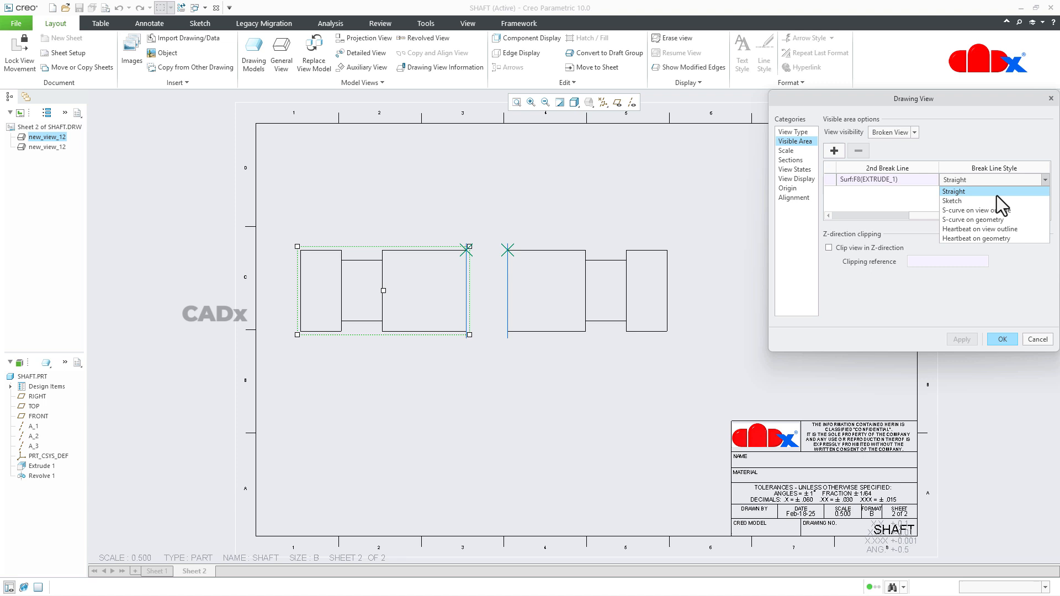
pyautogui.click(980, 219)
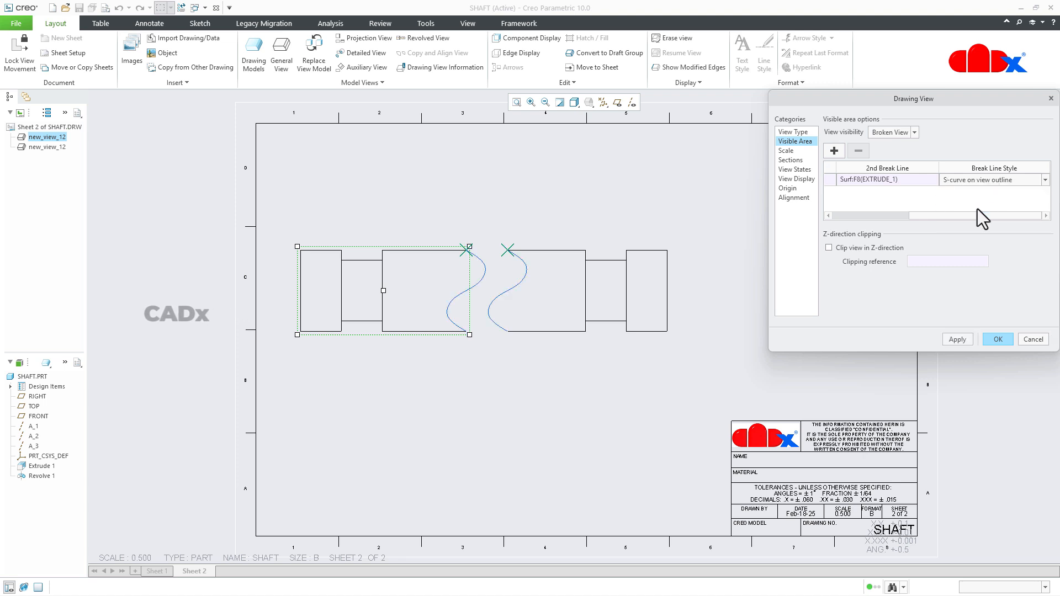
pyautogui.click(1045, 180)
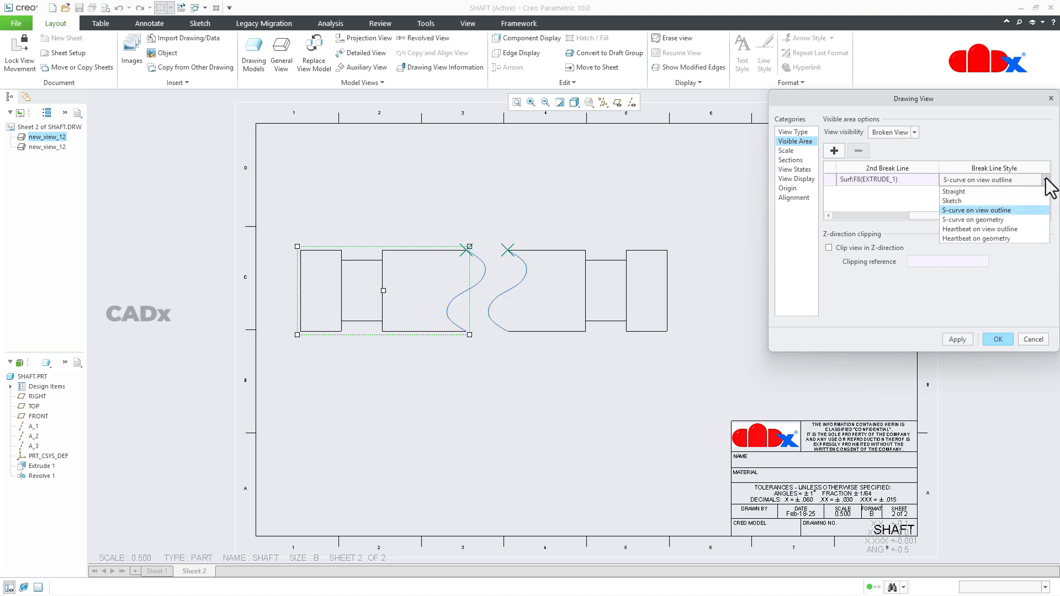
pyautogui.moveTo(990, 230)
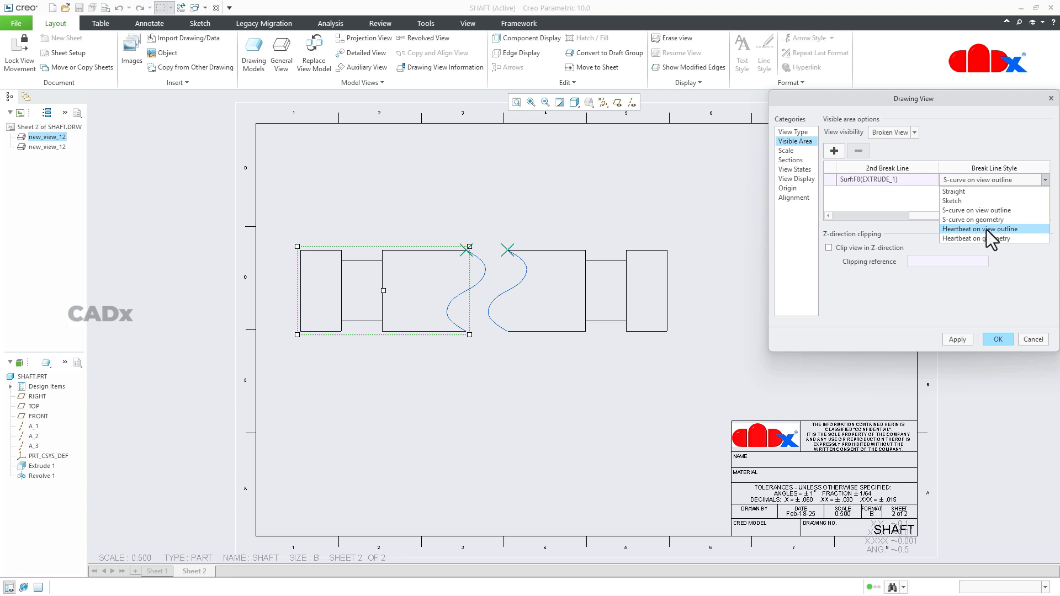
pyautogui.click(976, 228)
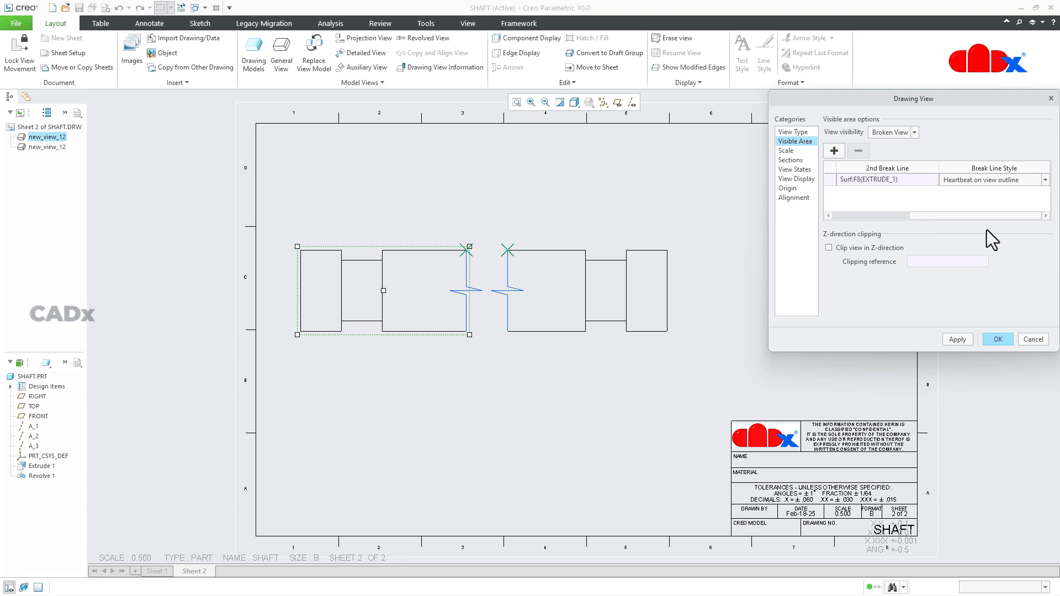
pyautogui.click(1044, 179)
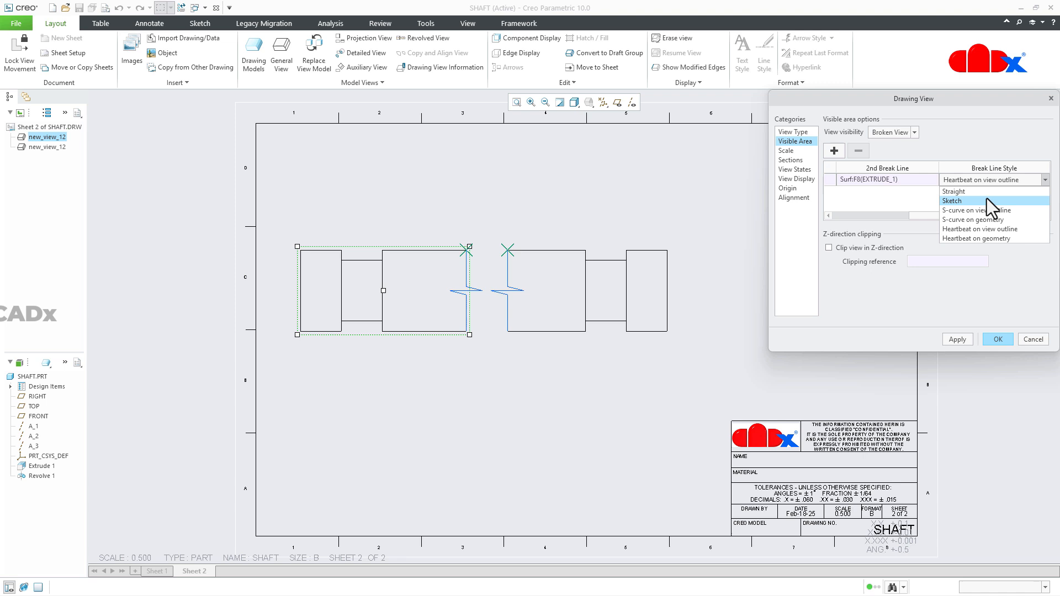
pyautogui.click(973, 210)
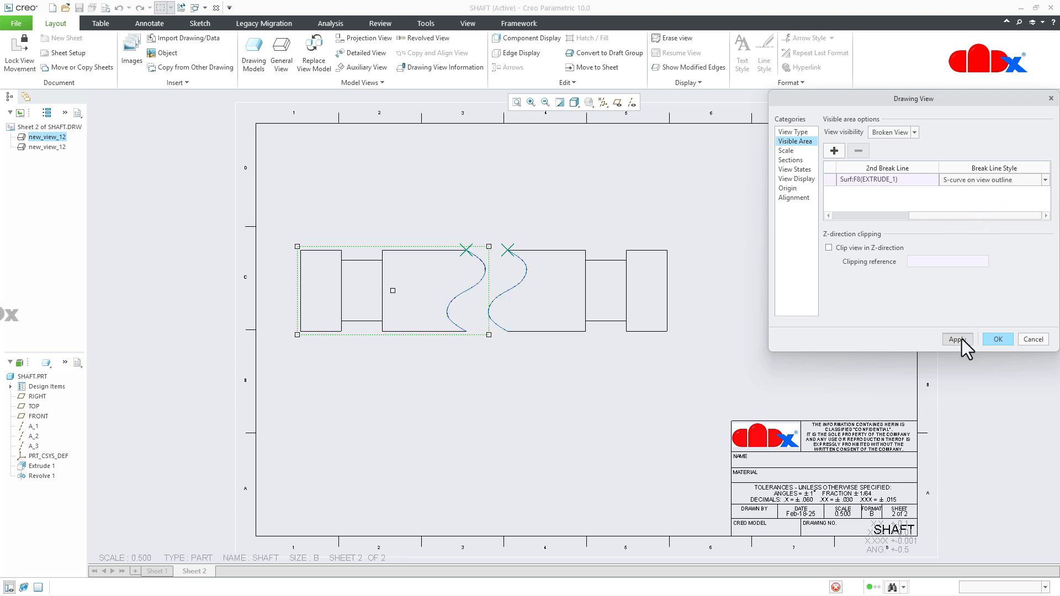
pyautogui.click(996, 339)
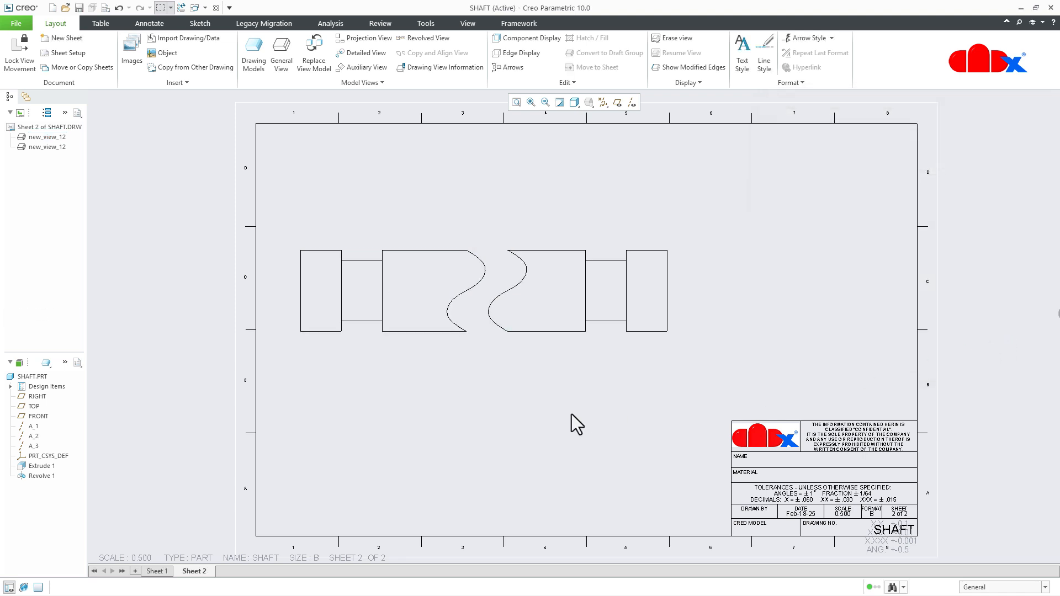
# Add a projection view right of the shaft and set its display style to Hidden.
pyautogui.click(500, 291)
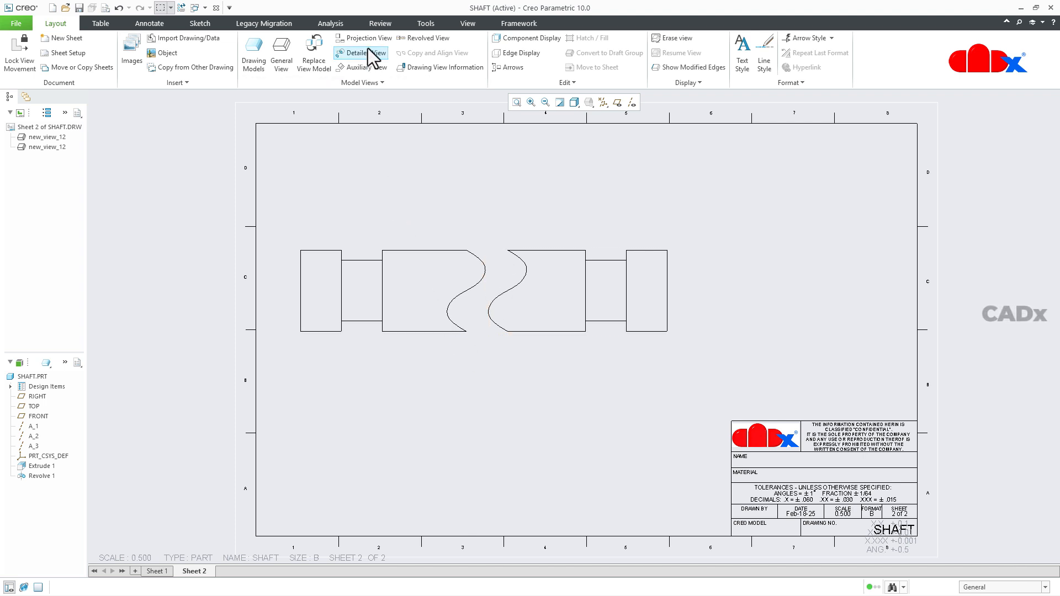
pyautogui.click(368, 37)
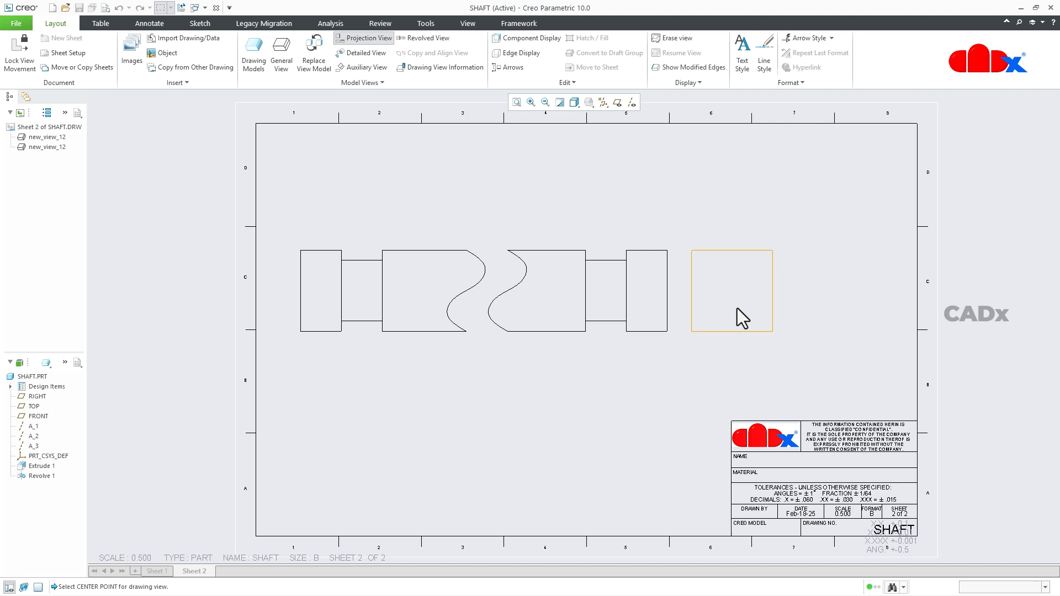
pyautogui.click(731, 290)
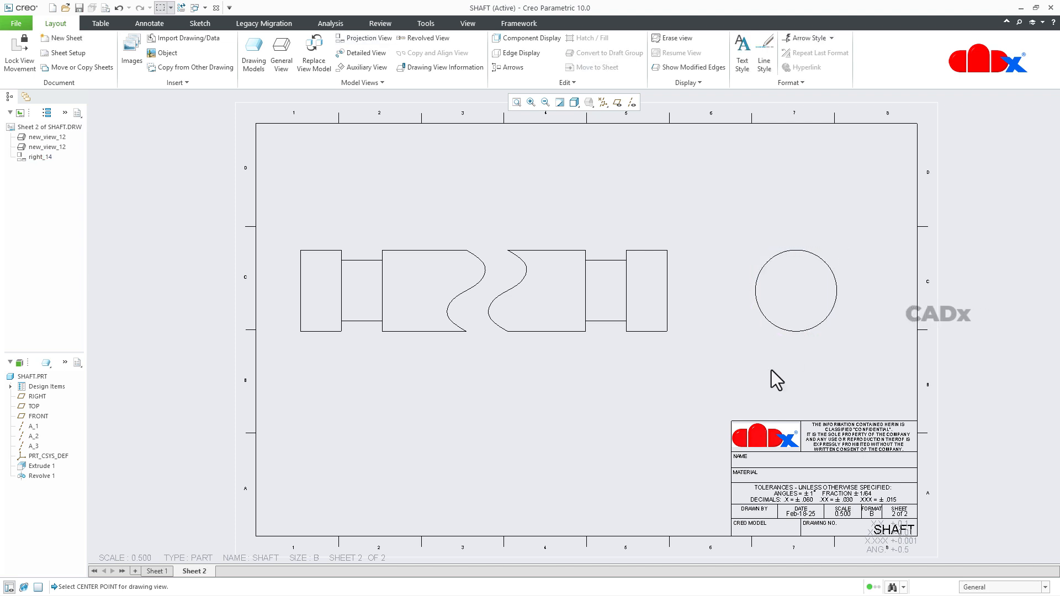
pyautogui.doubleClick(794, 291)
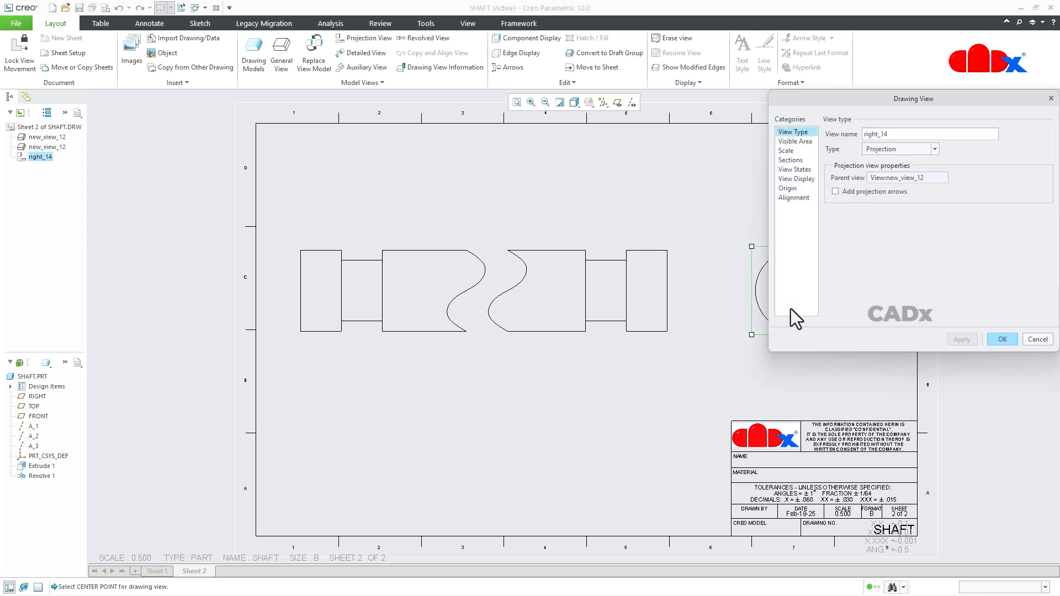
pyautogui.click(796, 179)
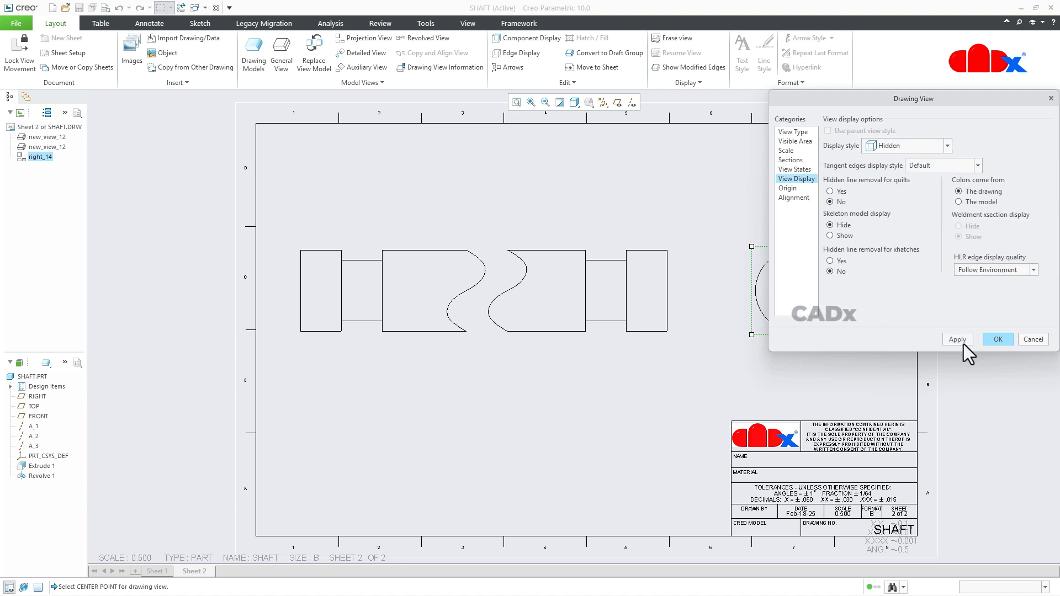
pyautogui.click(995, 339)
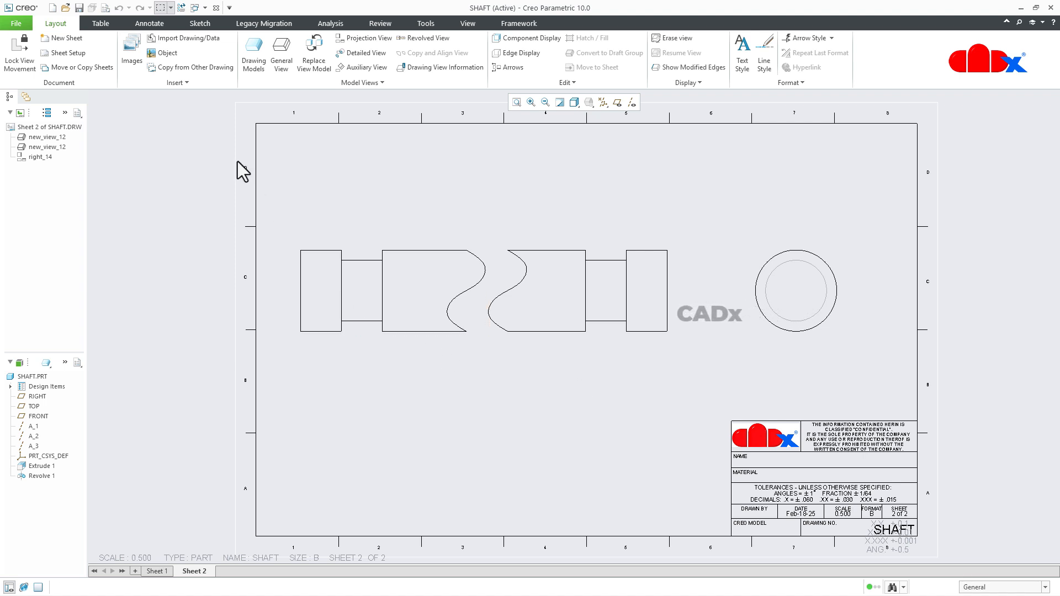
# Show the model's 2000 and 1800 length dimensions above the broken shaft view via Show Model Annotations.
pyautogui.click(149, 23)
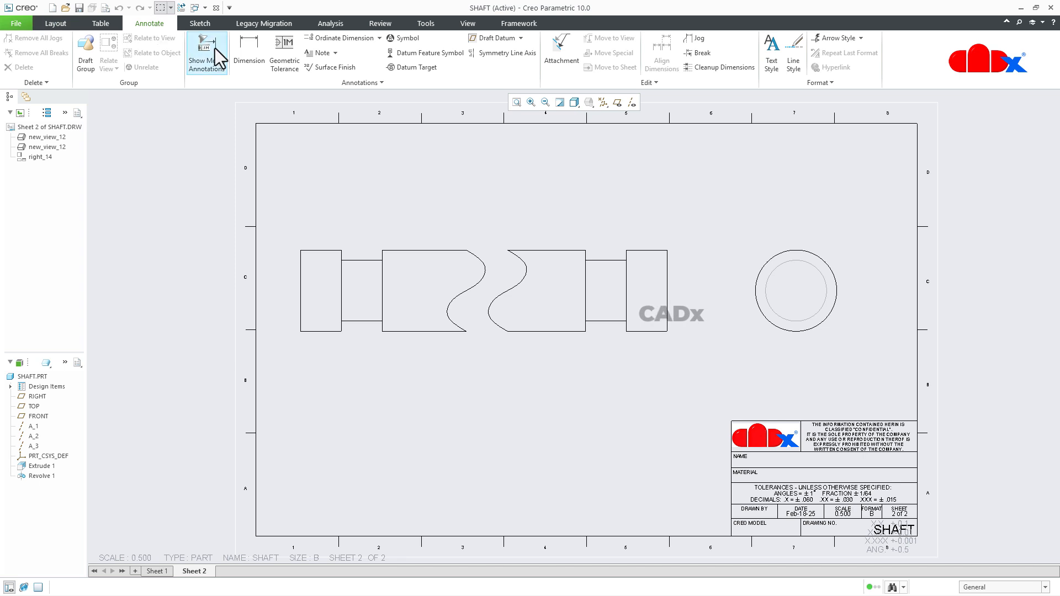
pyautogui.click(206, 51)
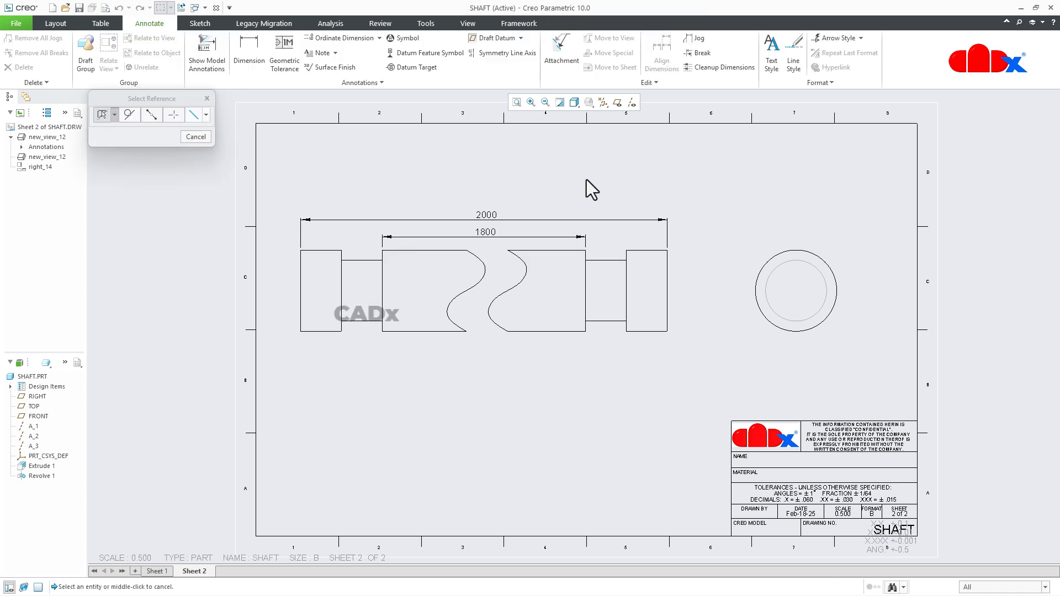
pyautogui.click(195, 137)
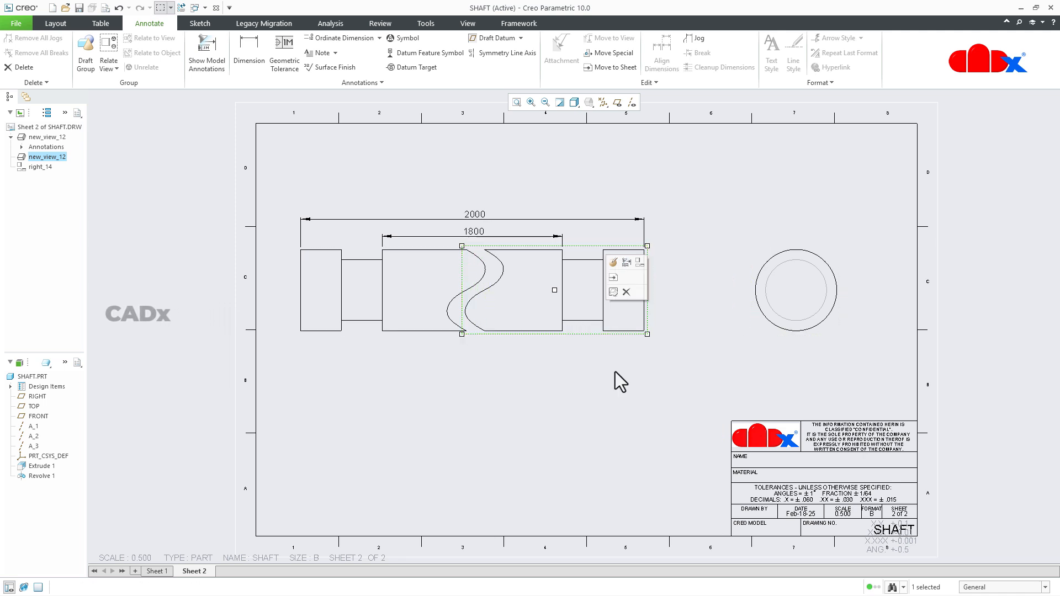
# Move the broken front view toward the sheet centre and settle the side view beside it.
pyautogui.click(474, 231)
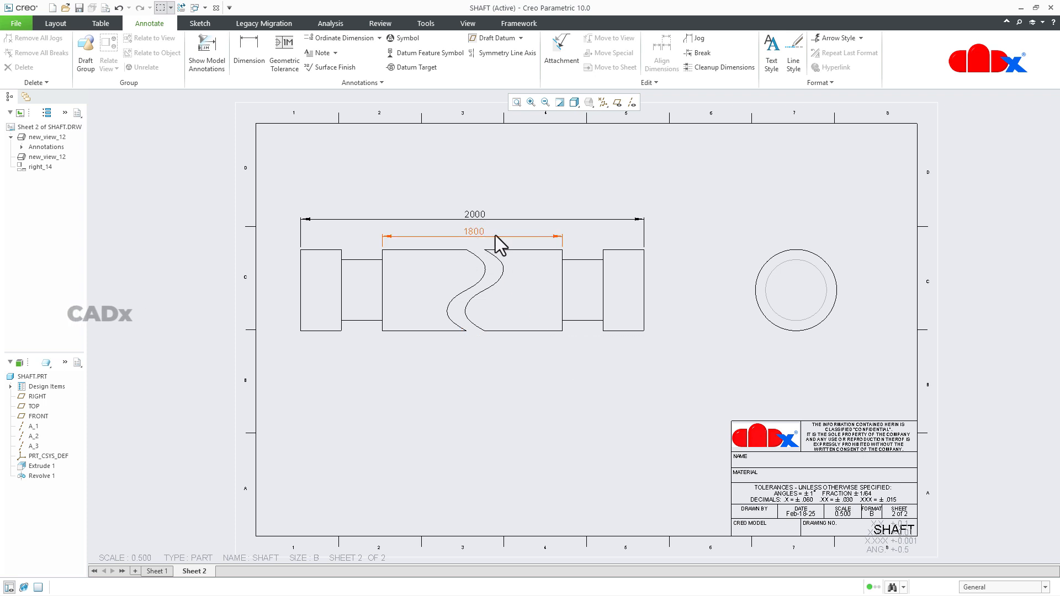
pyautogui.click(566, 426)
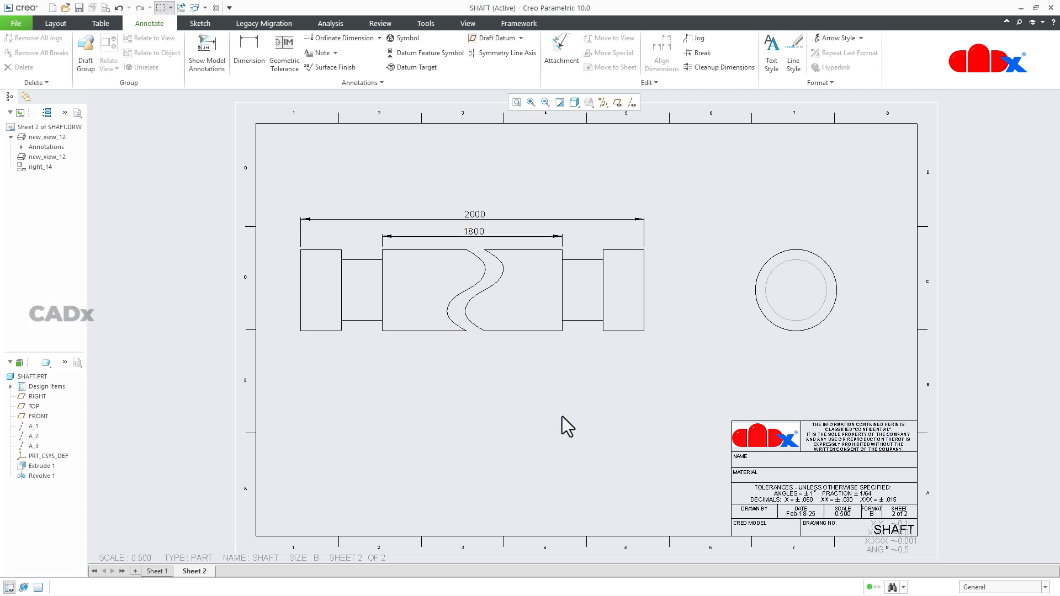
pyautogui.click(363, 338)
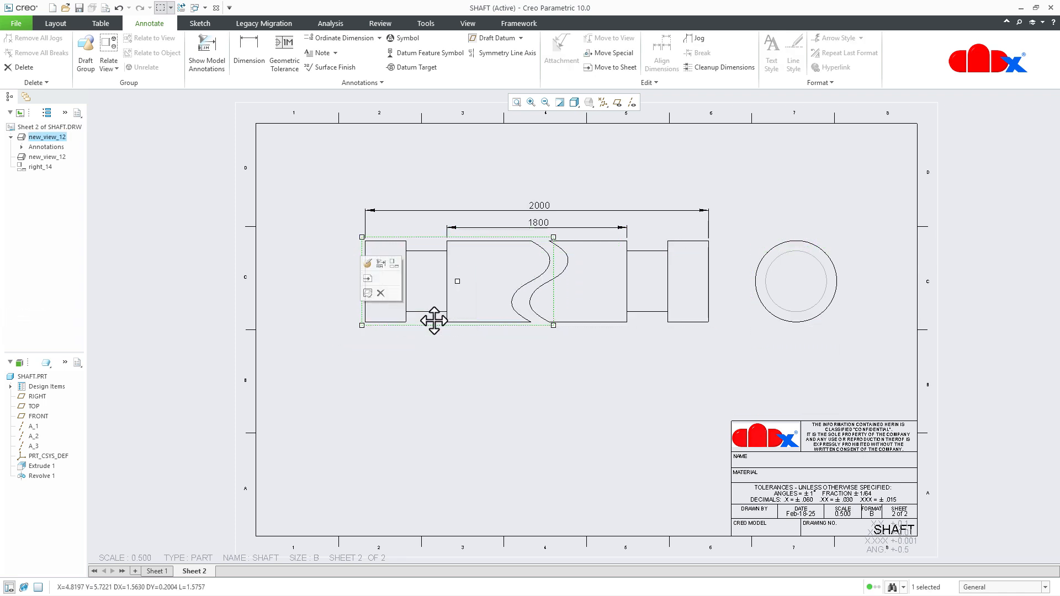
pyautogui.click(796, 280)
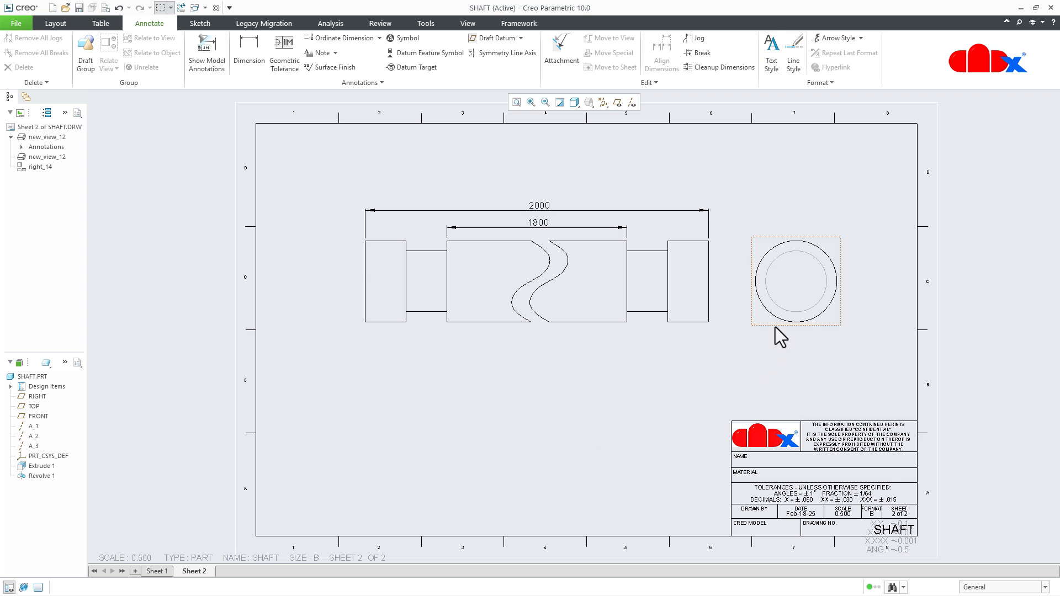
pyautogui.click(806, 280)
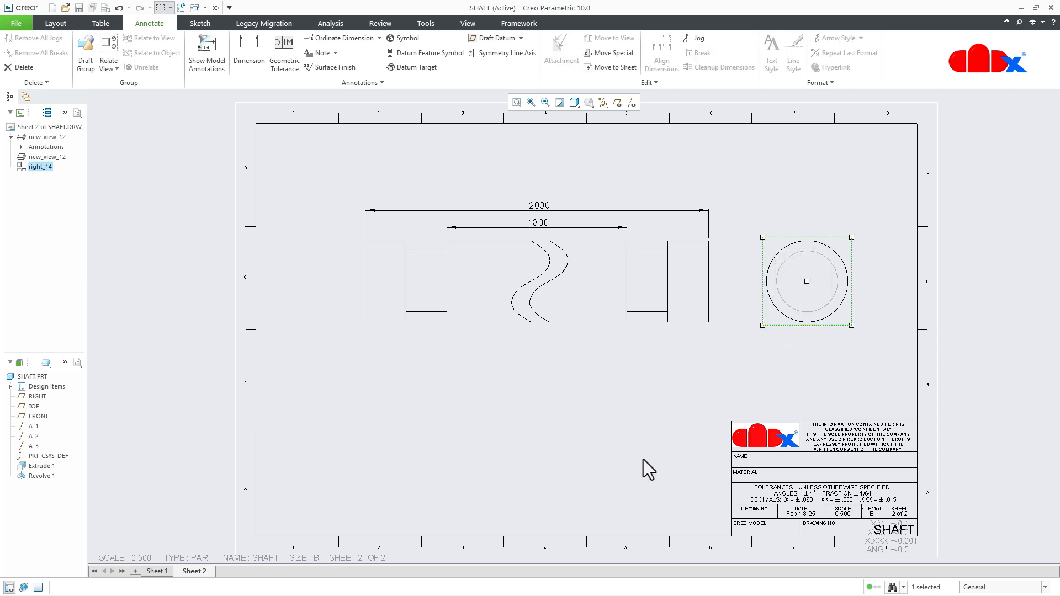
pyautogui.click(648, 468)
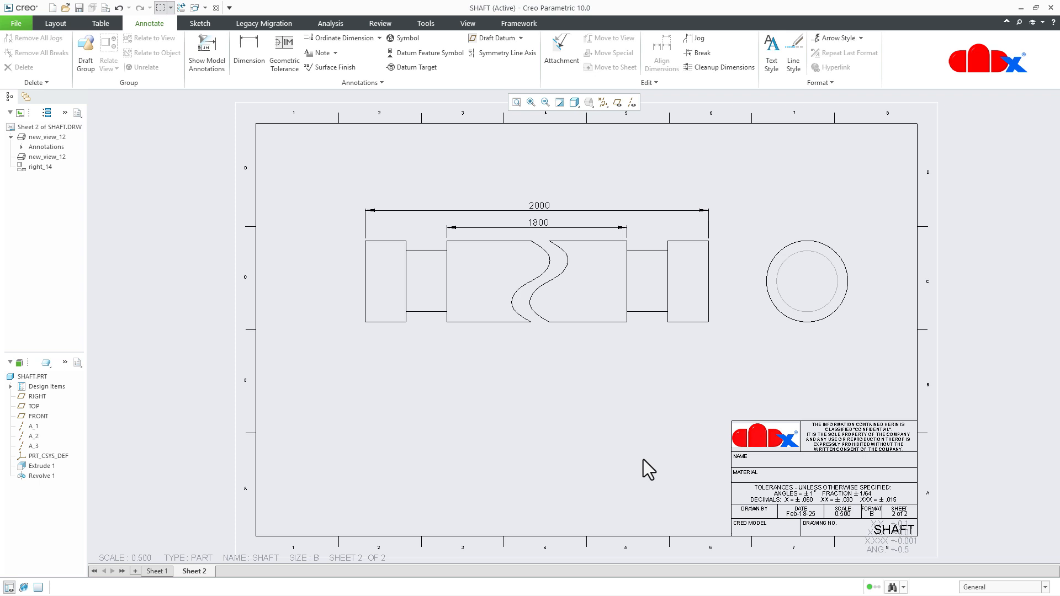